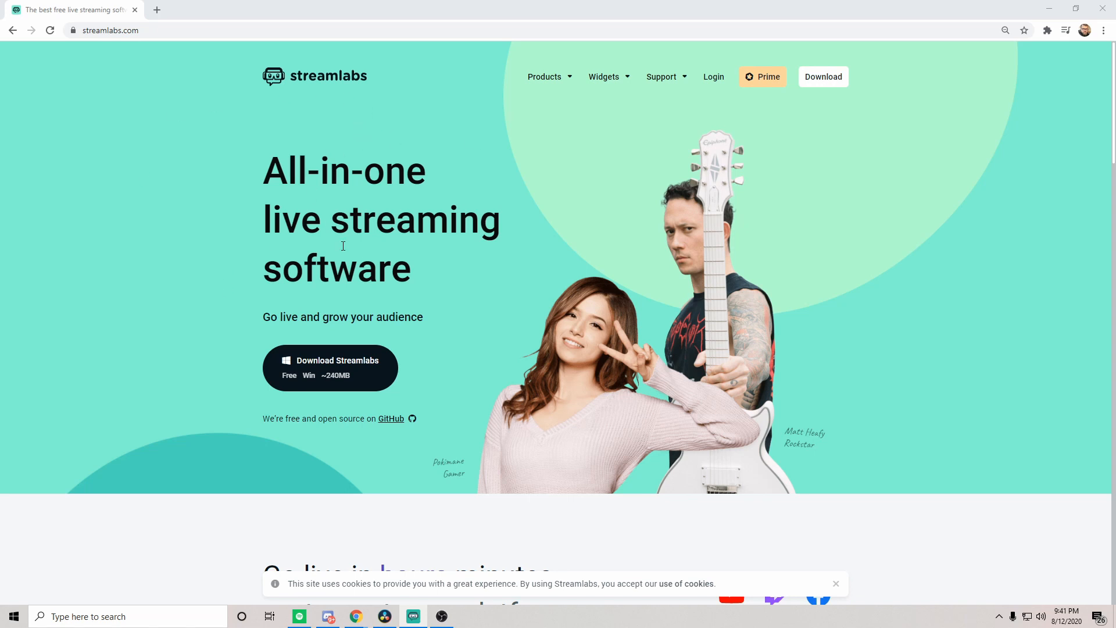
{"action": "mouse_move", "coordinate": [163, 118]}
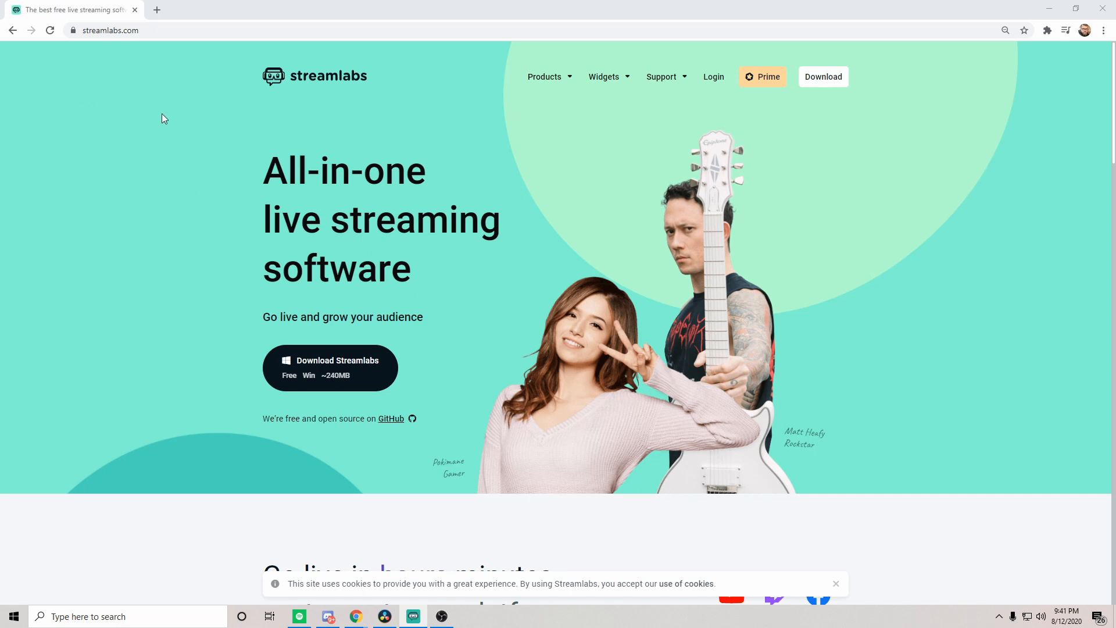
{"action": "mouse_move", "coordinate": [170, 140]}
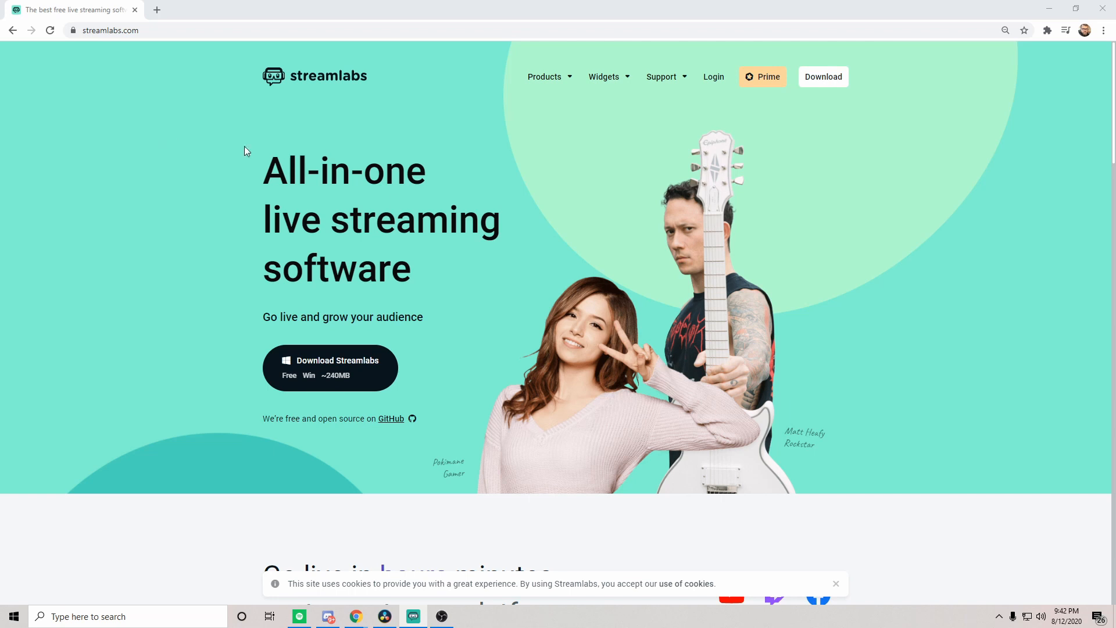
- Close the cookie banner with its X and look over the streamlabs.com home page
{"action": "left_click", "coordinate": [835, 583]}
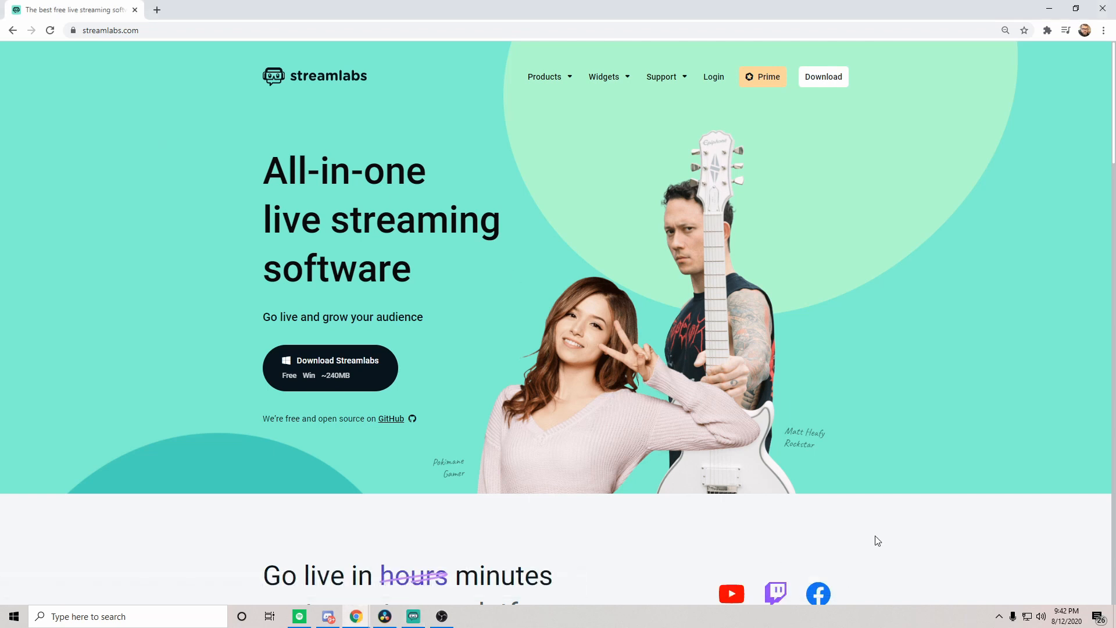
{"action": "mouse_move", "coordinate": [713, 77]}
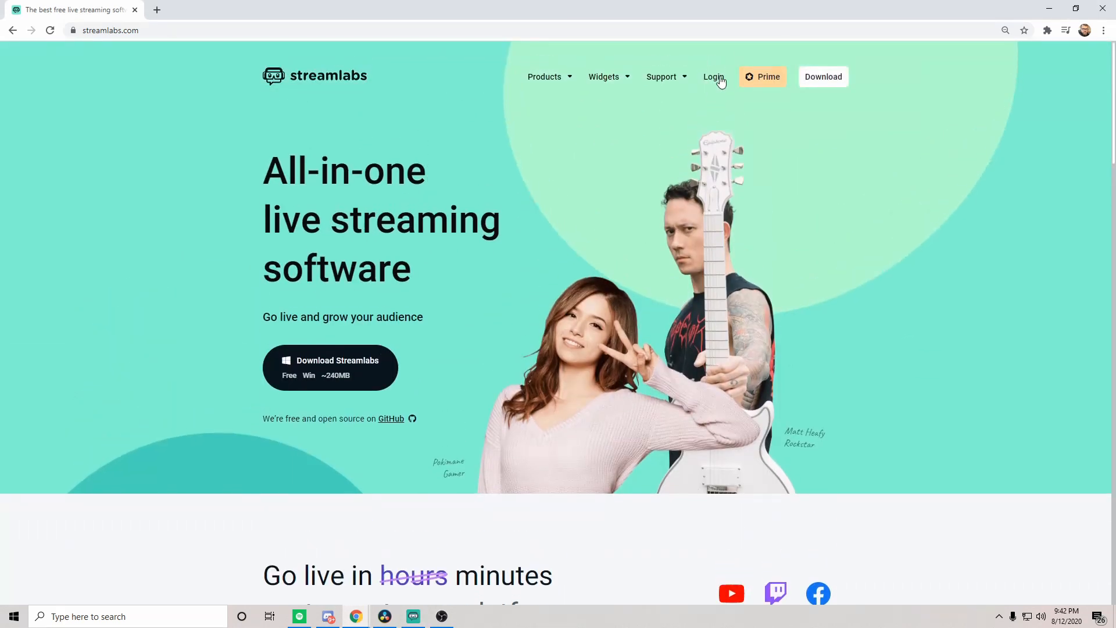
{"action": "scroll", "scroll_direction": "down", "scroll_amount": 3}
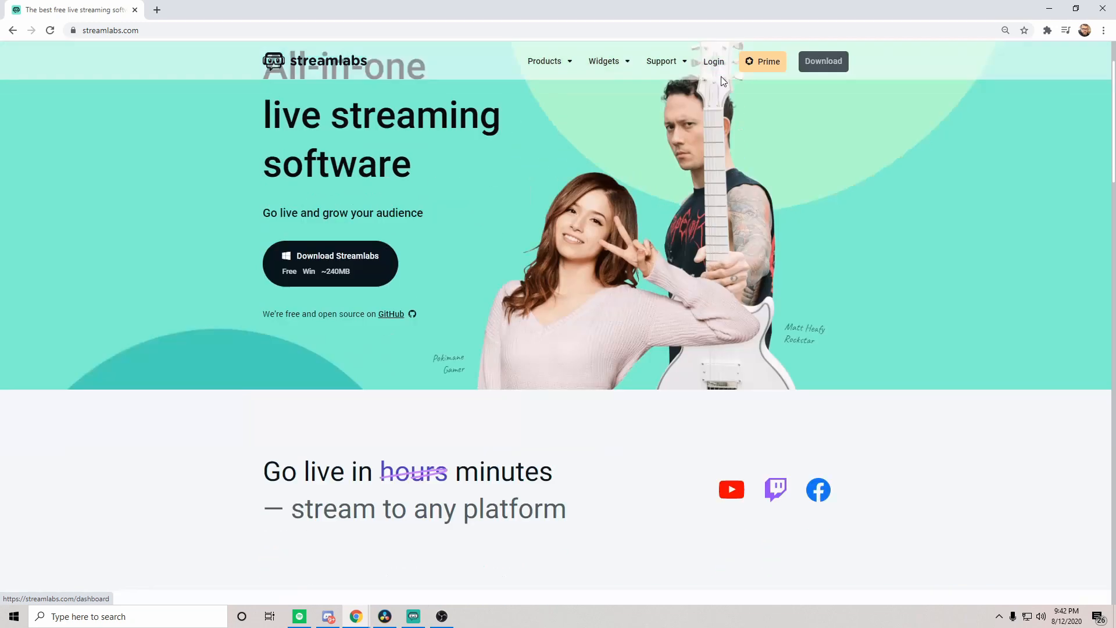
{"action": "scroll", "scroll_direction": "down", "scroll_amount": 3}
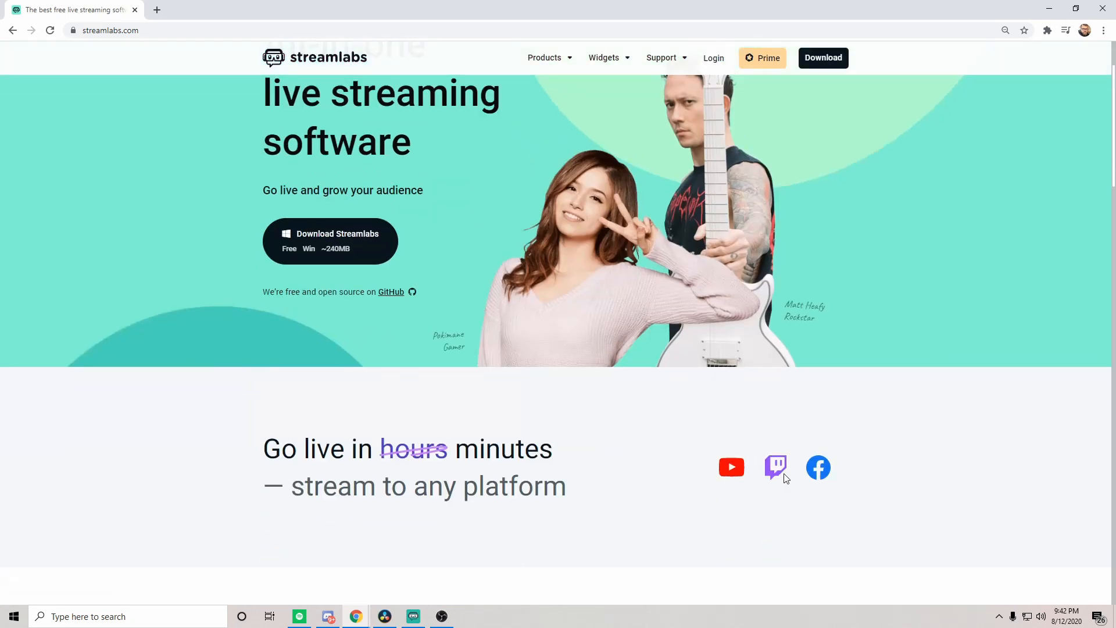
{"action": "scroll", "scroll_direction": "up", "scroll_amount": 3}
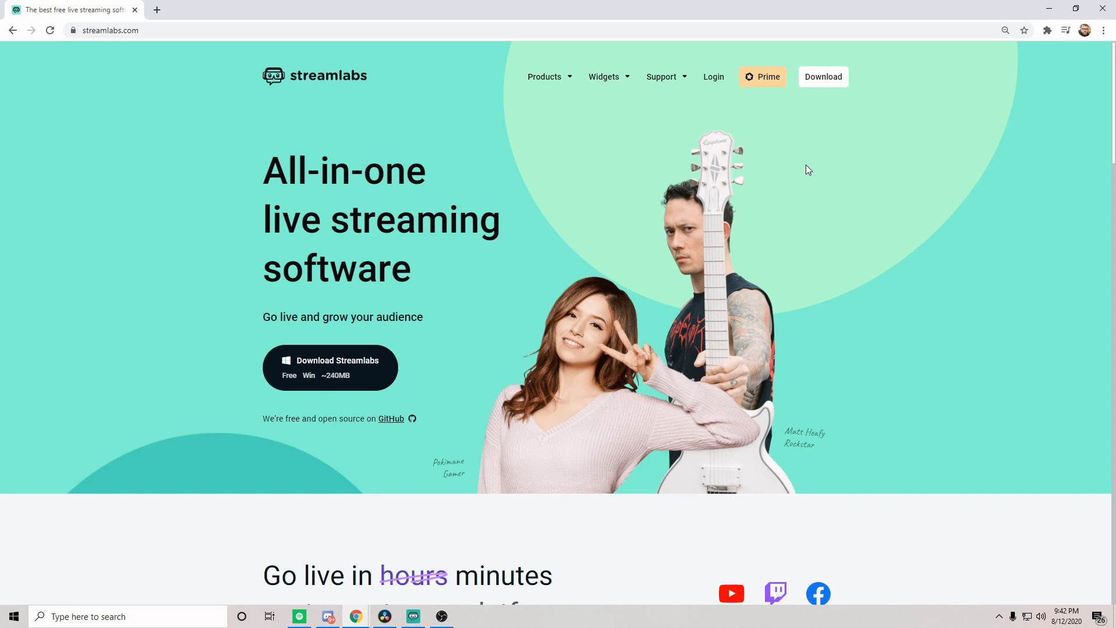
{"action": "mouse_move", "coordinate": [728, 101]}
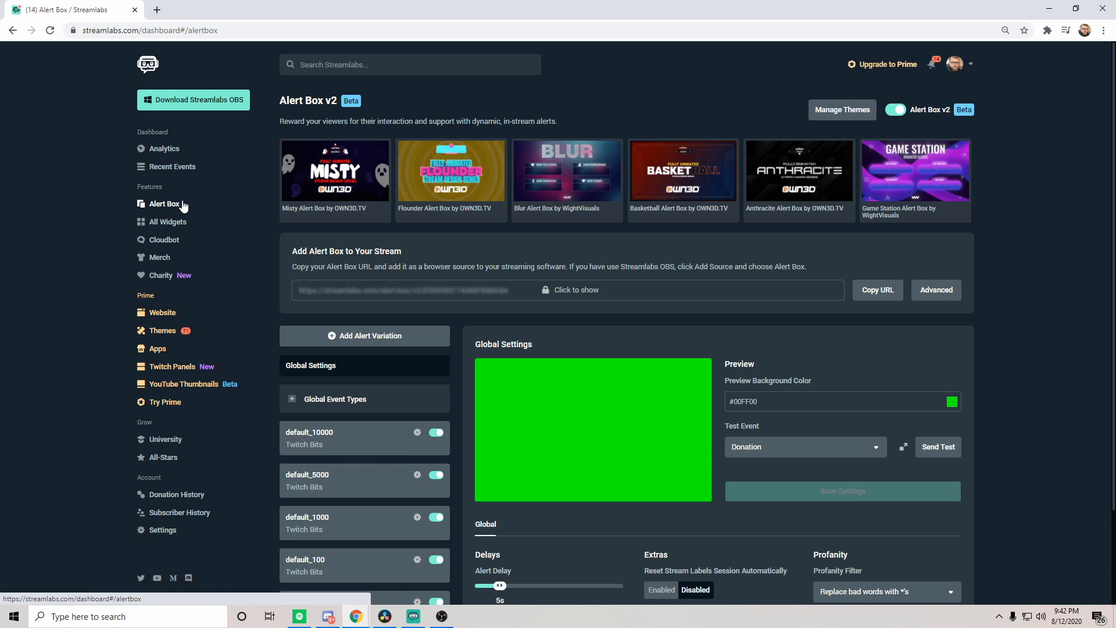
- Delete the Youtube variation via its gear menu and confirm the removal
{"action": "scroll", "scroll_direction": "down", "scroll_amount": 3}
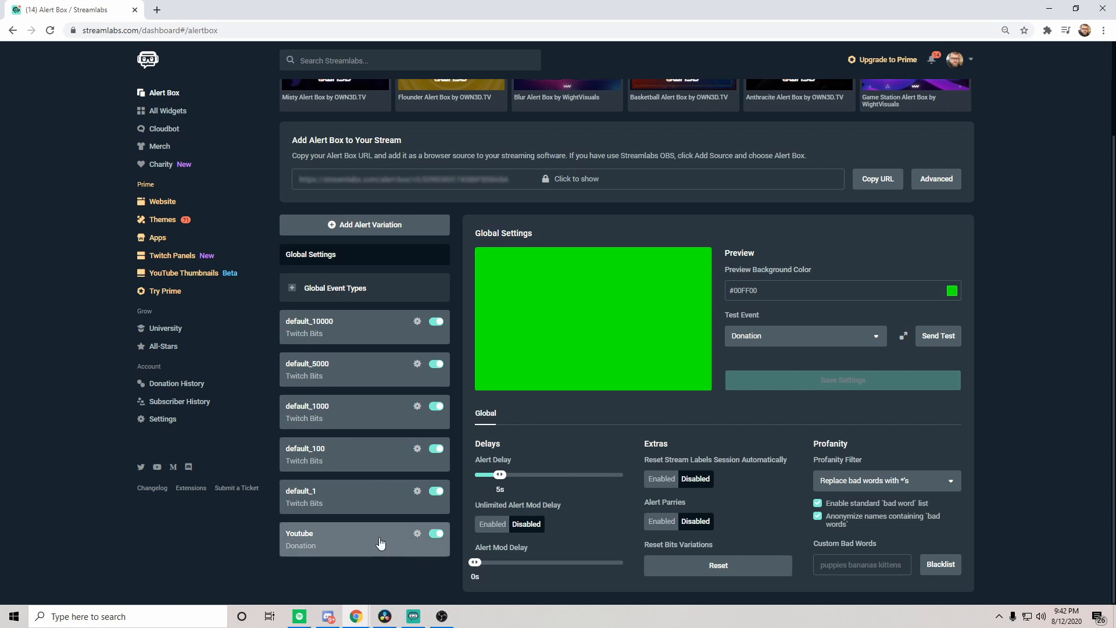
{"action": "left_click", "coordinate": [328, 539]}
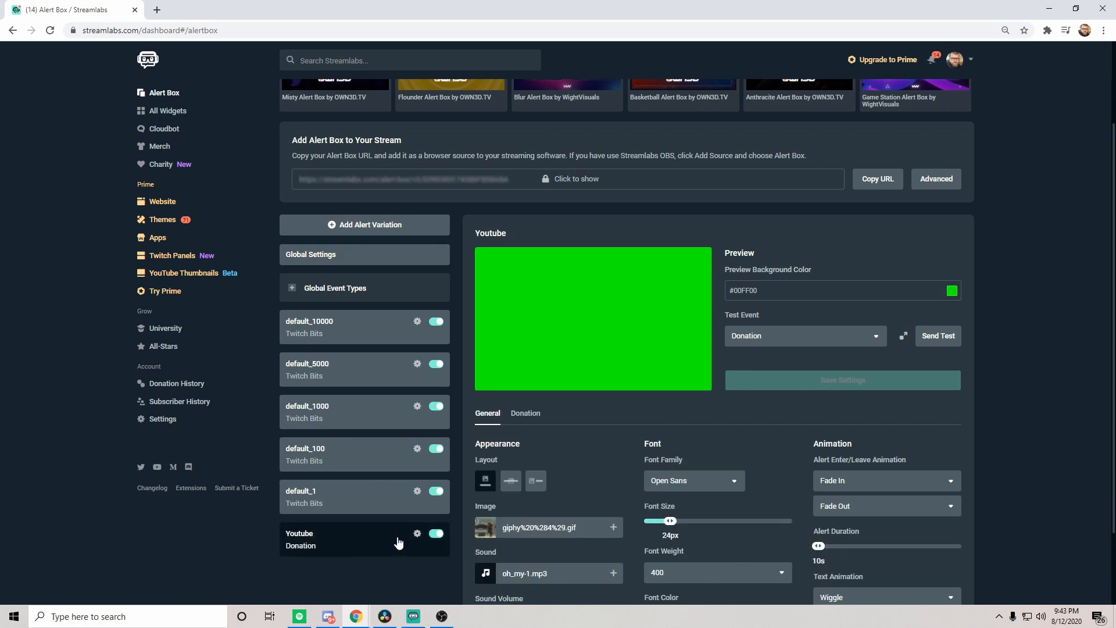
{"action": "left_click", "coordinate": [417, 534]}
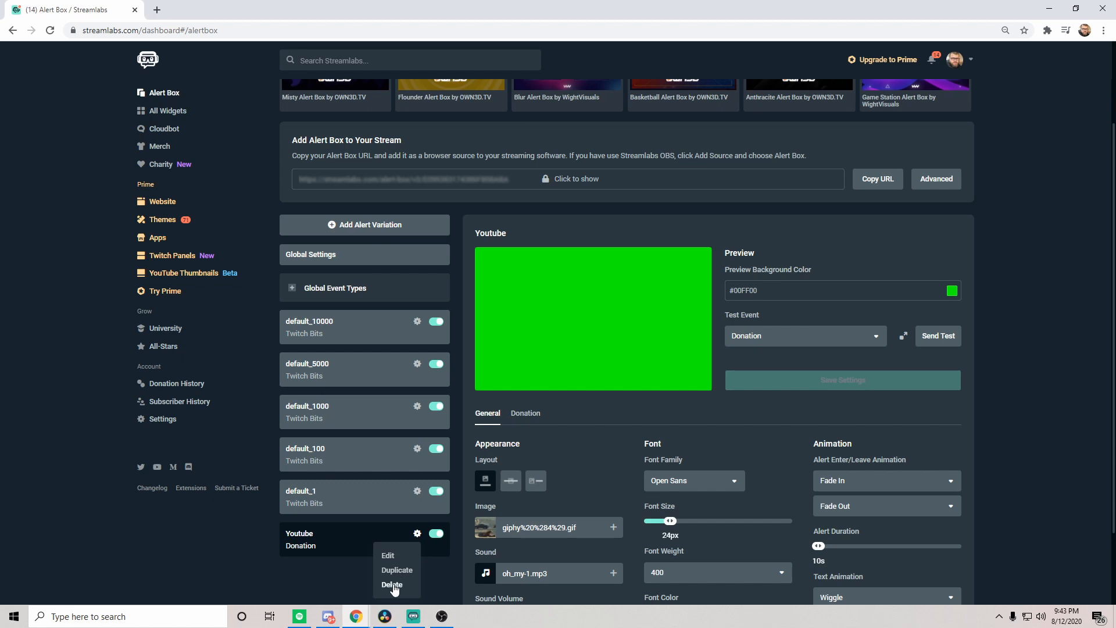
{"action": "left_click", "coordinate": [391, 585]}
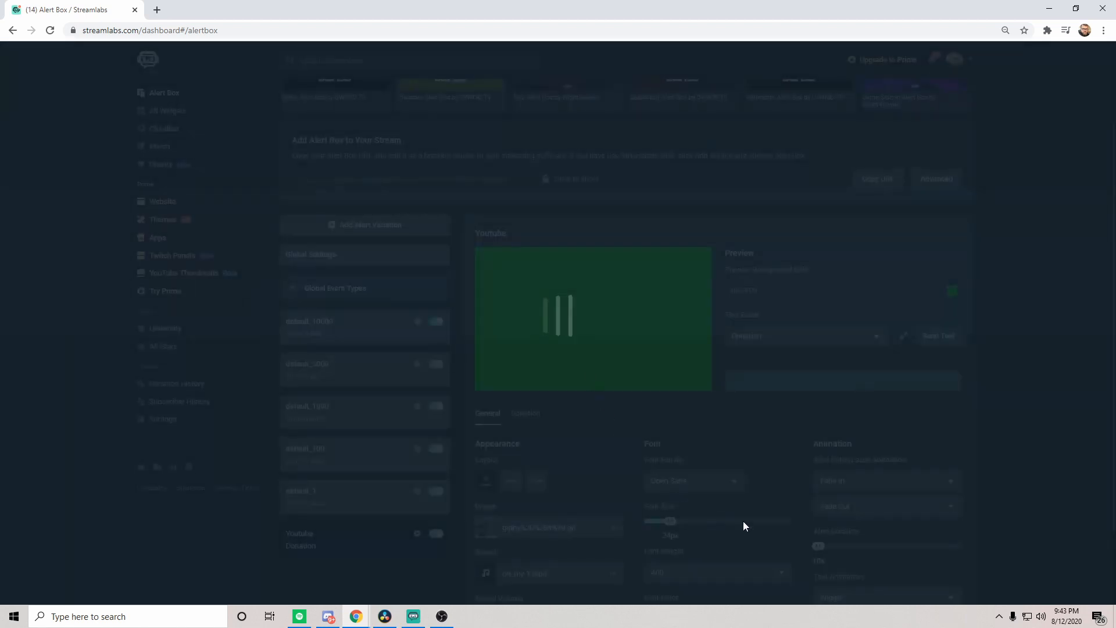
{"action": "left_click", "coordinate": [842, 380]}
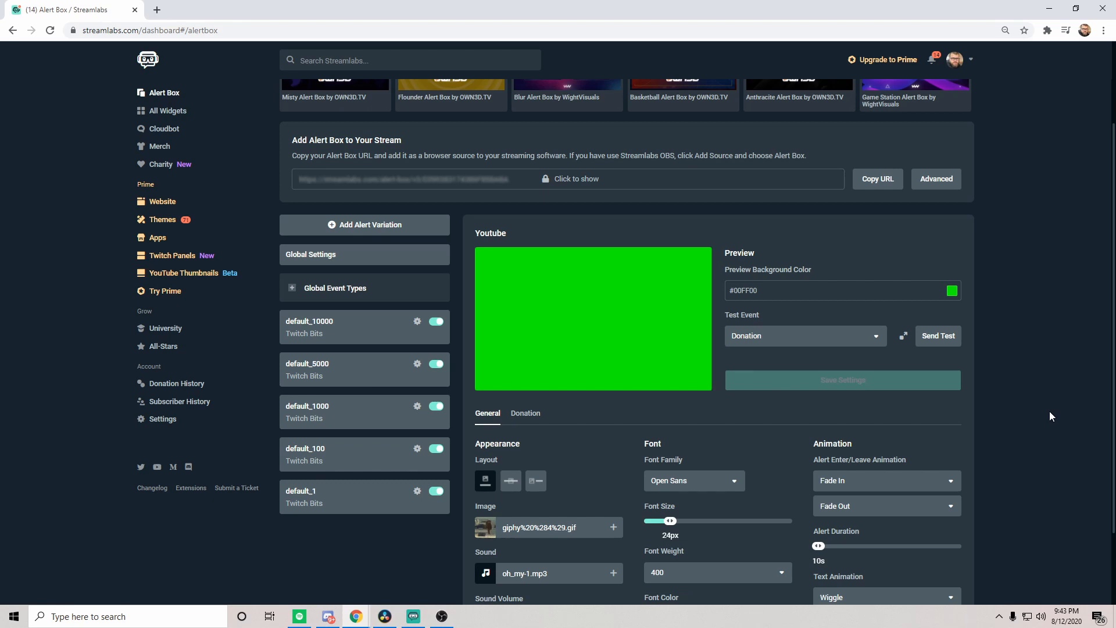
{"action": "mouse_move", "coordinate": [1071, 416]}
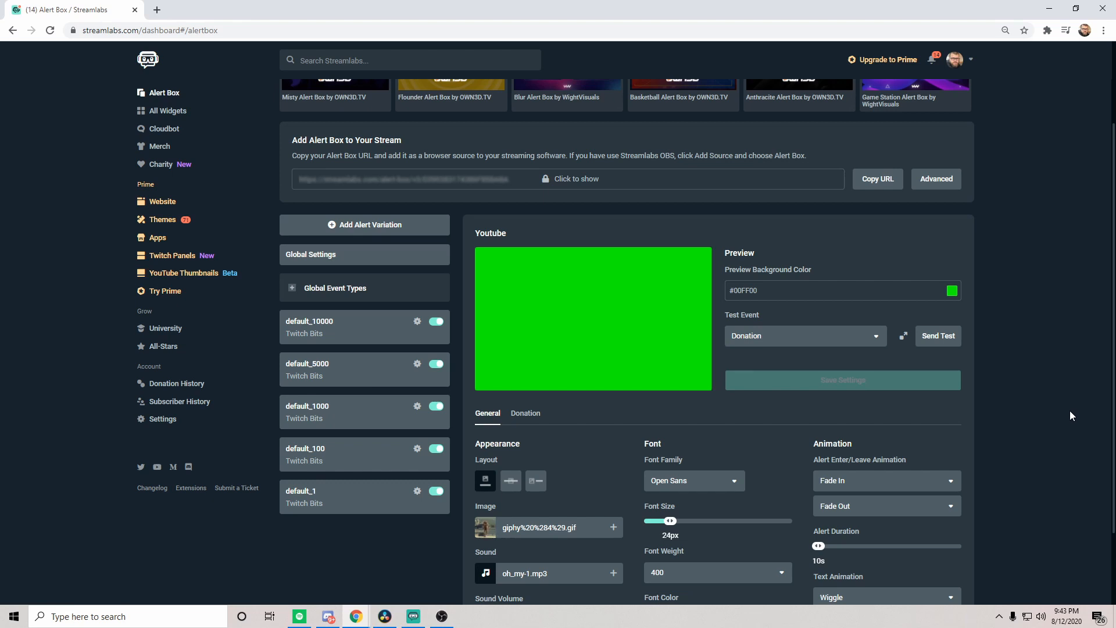
- Add an alert variation named Youtube with Donation chosen as its event type
{"action": "left_click", "coordinate": [364, 224]}
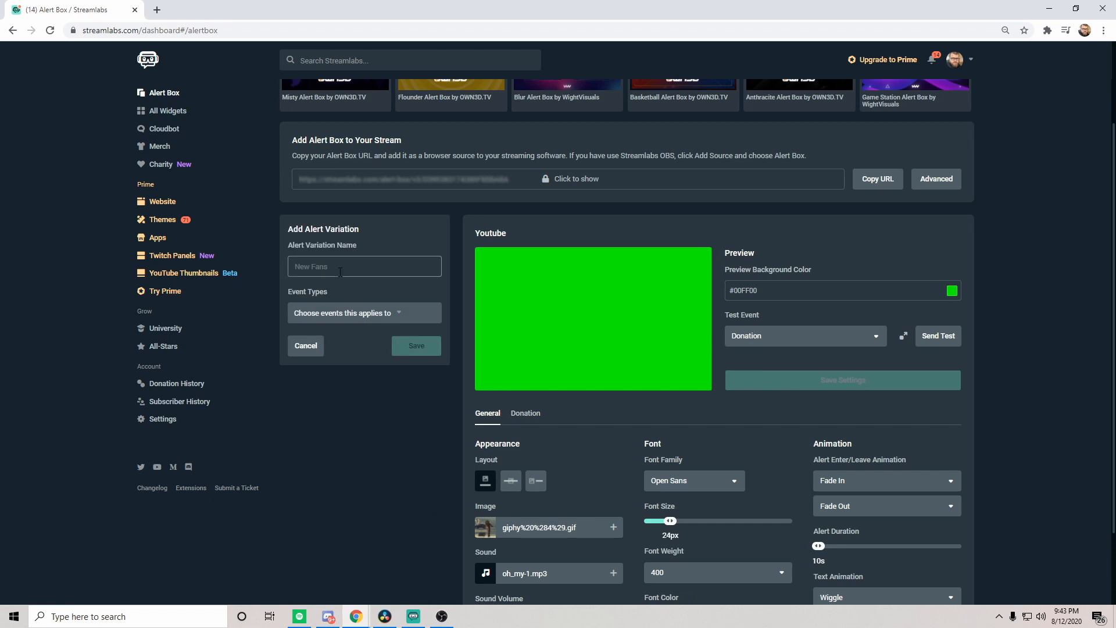
{"action": "type", "text": "Youtu"}
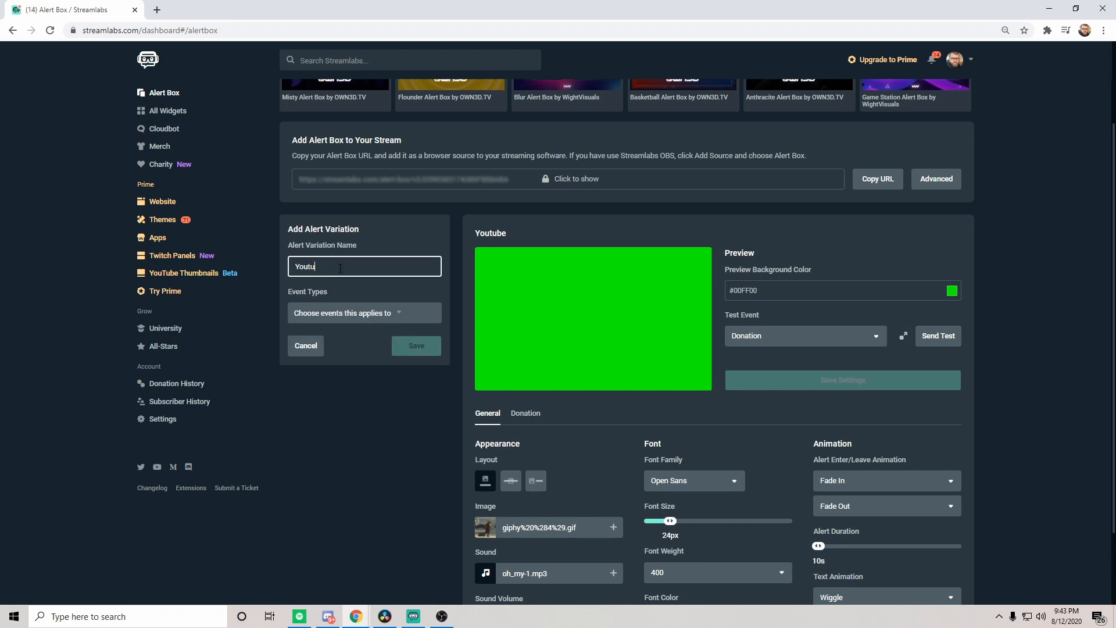
{"action": "type", "text": "be"}
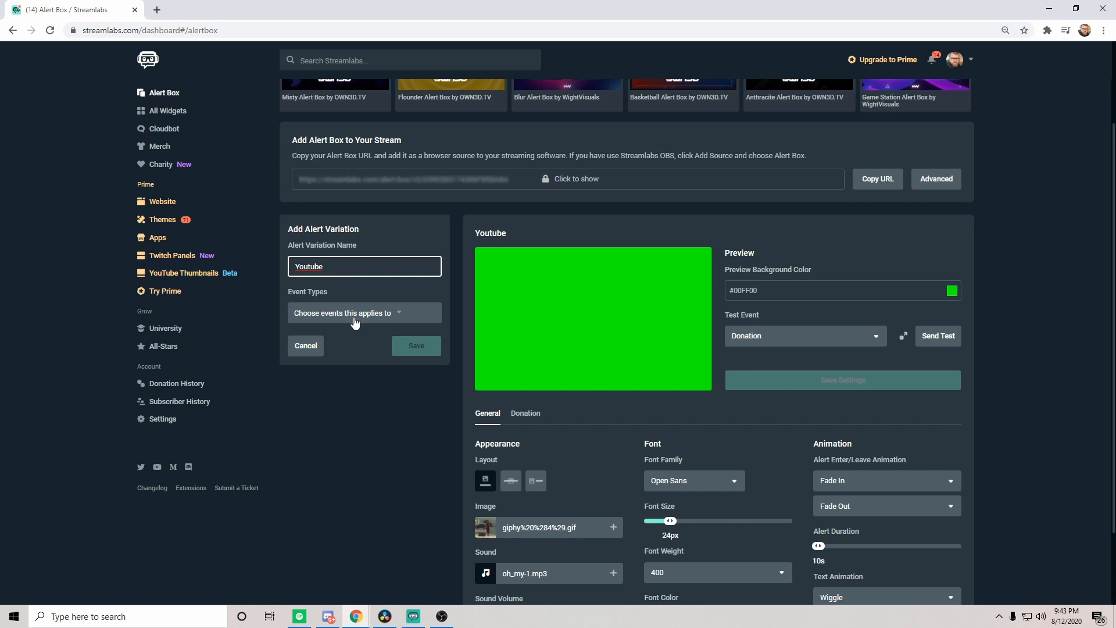
{"action": "left_click", "coordinate": [364, 313]}
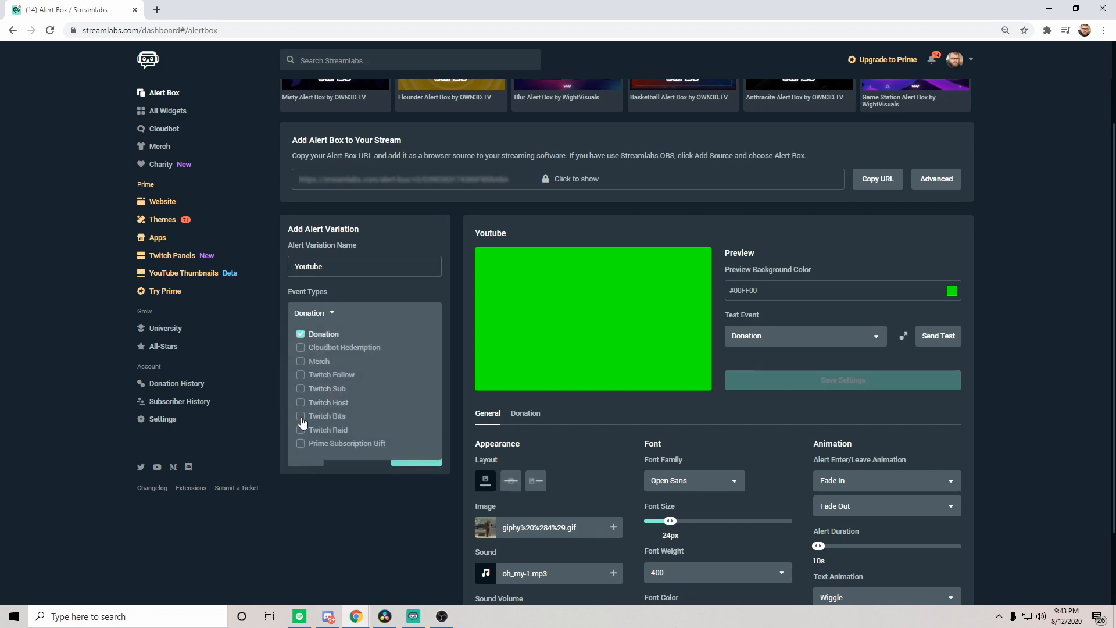
{"action": "left_click", "coordinate": [330, 311]}
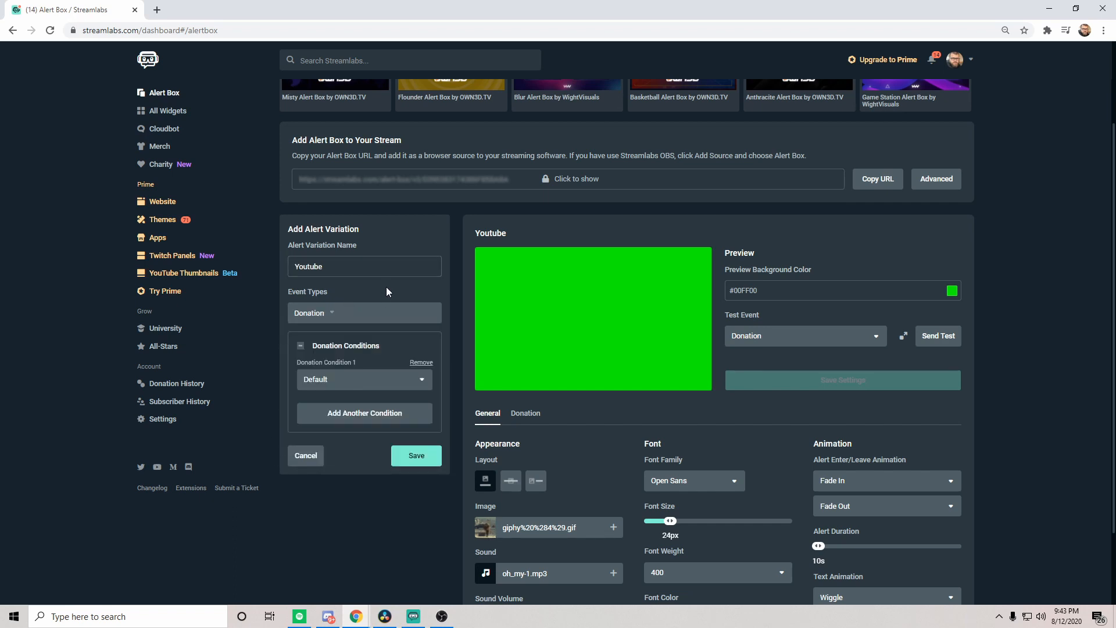
{"action": "left_click", "coordinate": [364, 313]}
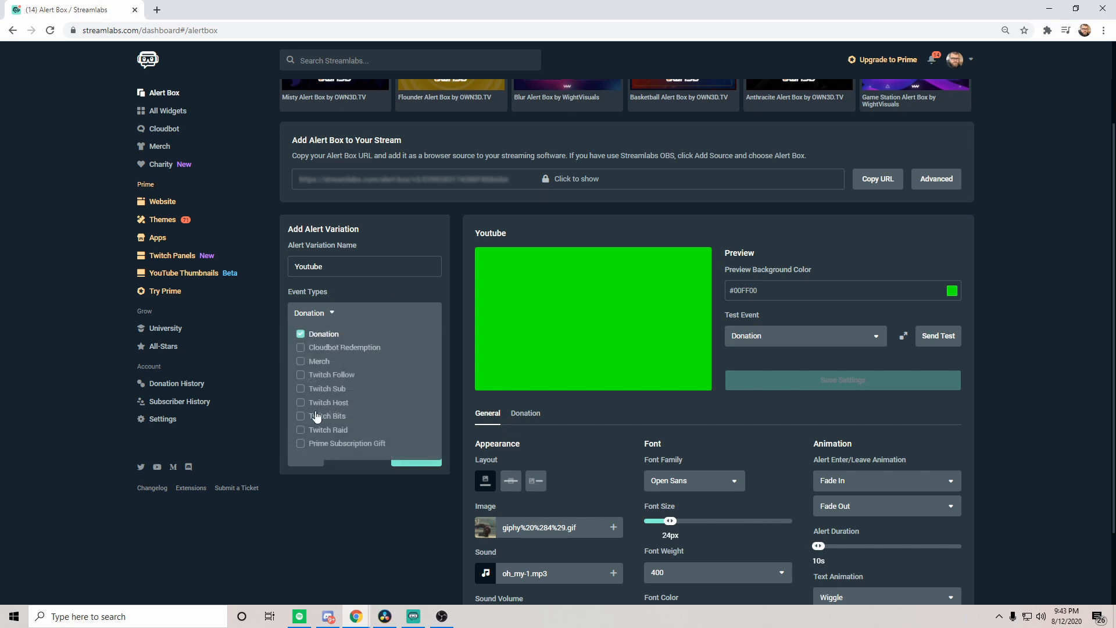
{"action": "mouse_move", "coordinate": [328, 403]}
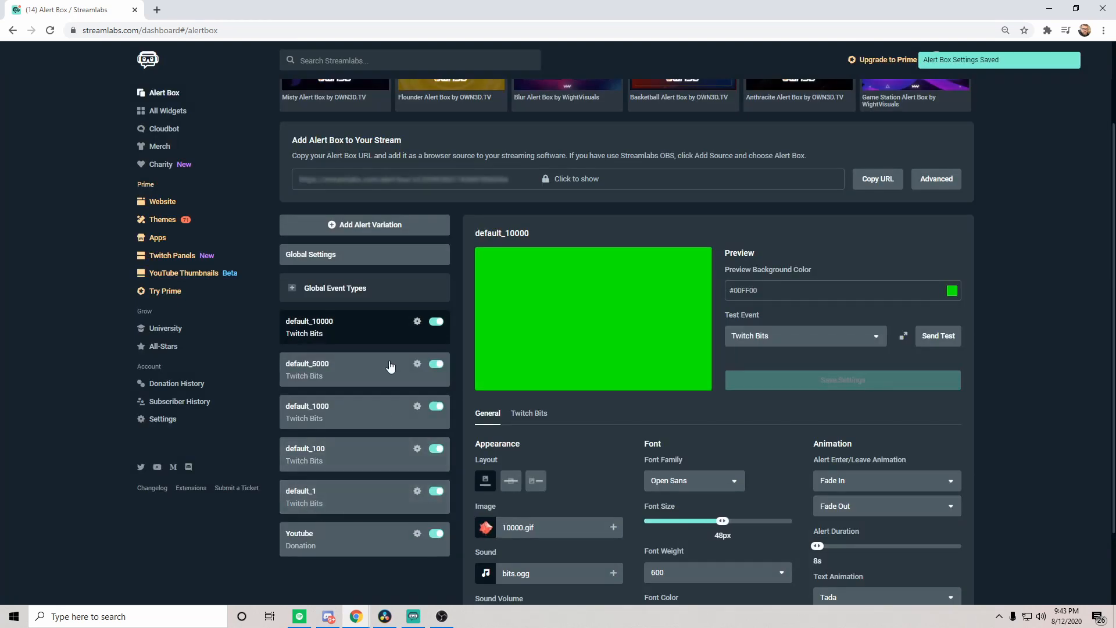
{"action": "scroll", "scroll_direction": "down", "scroll_amount": 3}
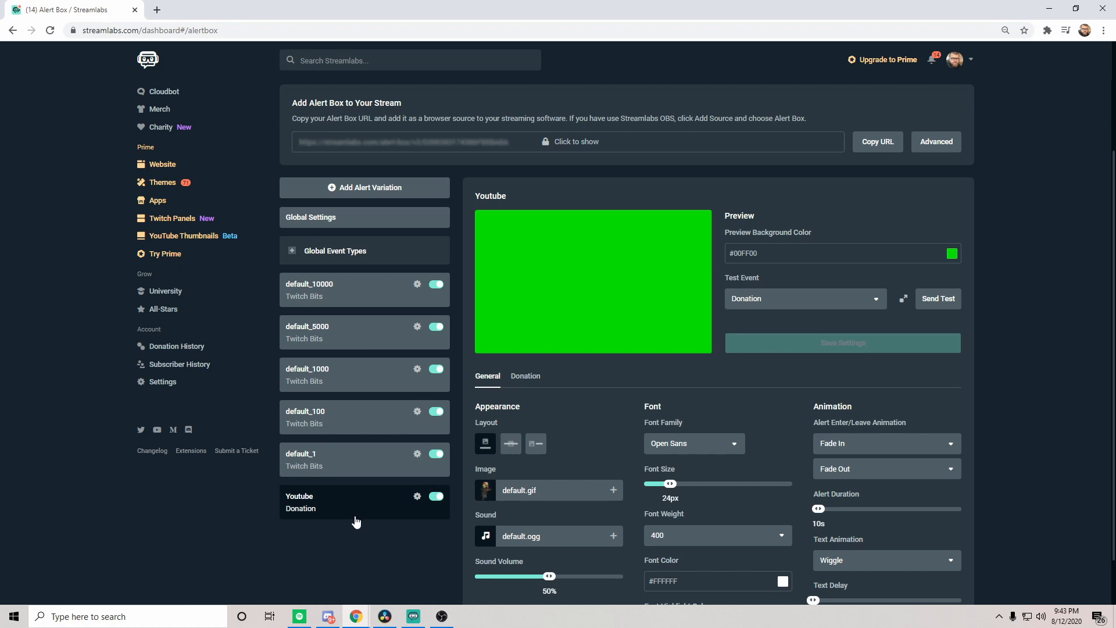
{"action": "mouse_move", "coordinate": [360, 510]}
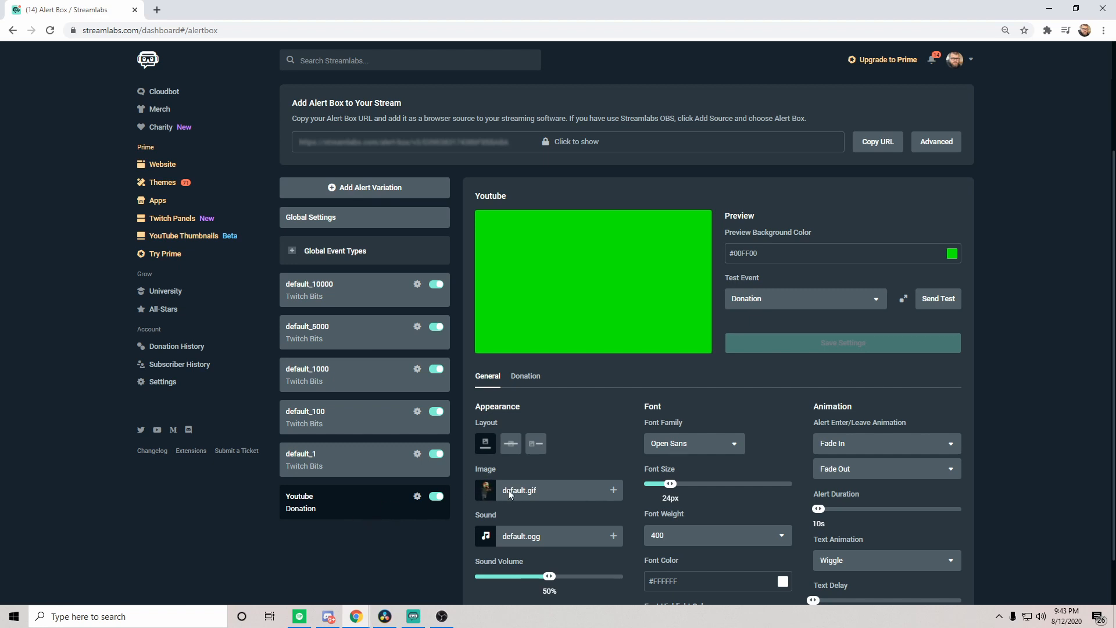
{"action": "mouse_move", "coordinate": [1038, 363]}
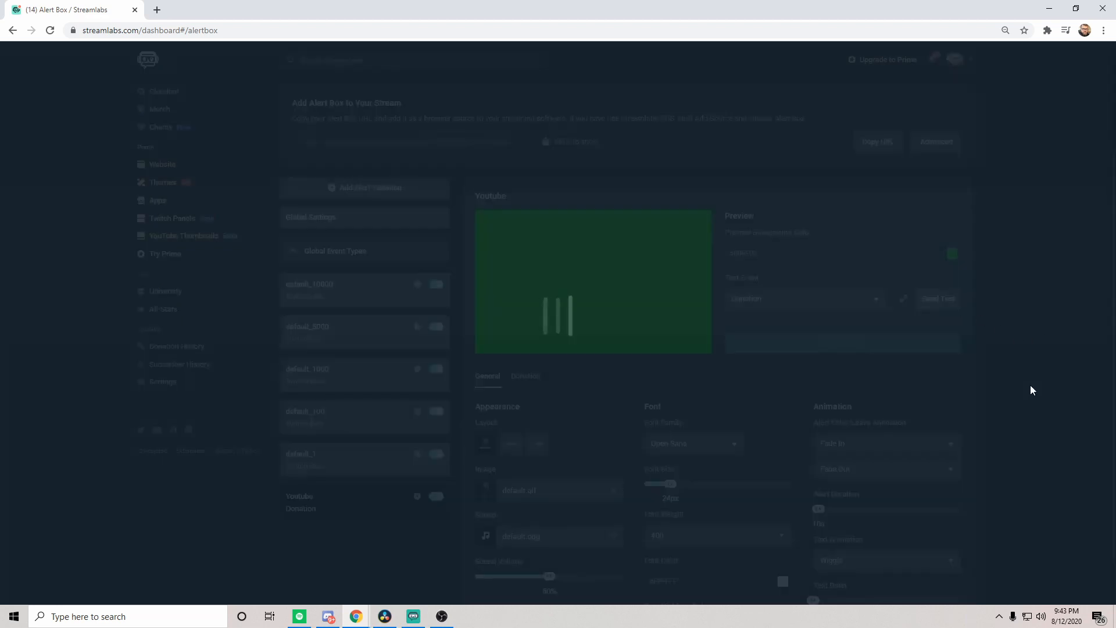
{"action": "left_click", "coordinate": [937, 299]}
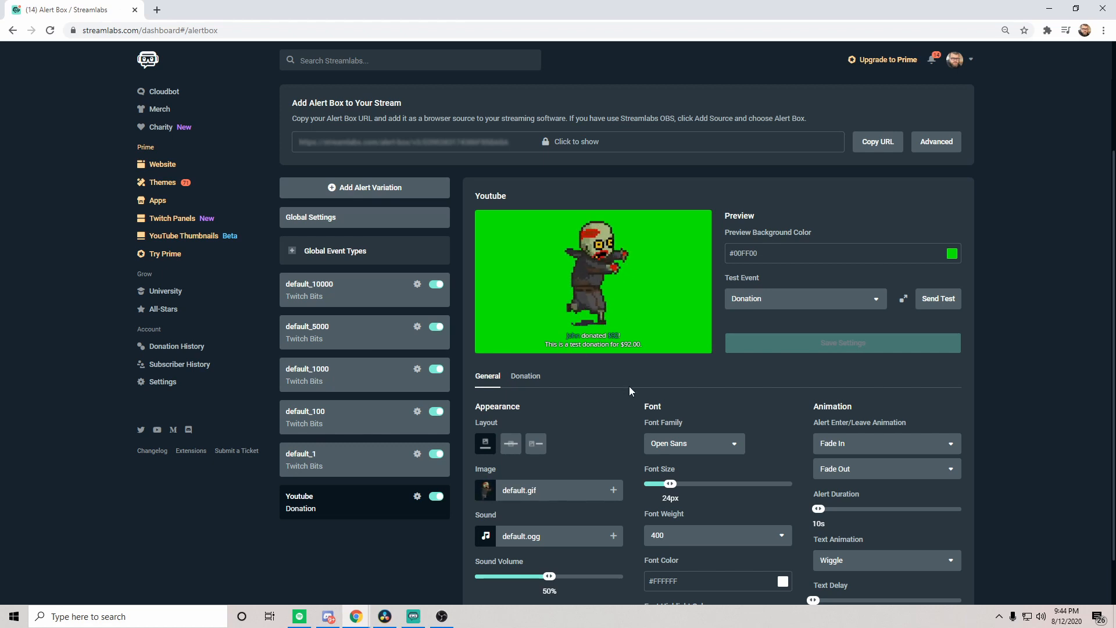
{"action": "mouse_move", "coordinate": [590, 386]}
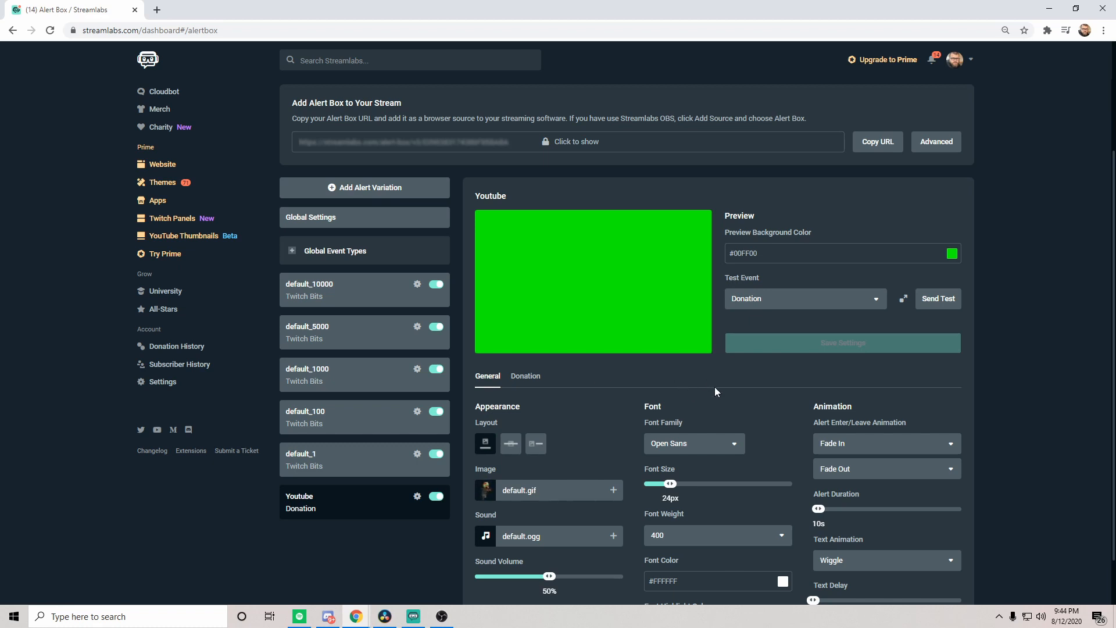
{"action": "mouse_move", "coordinate": [601, 436]}
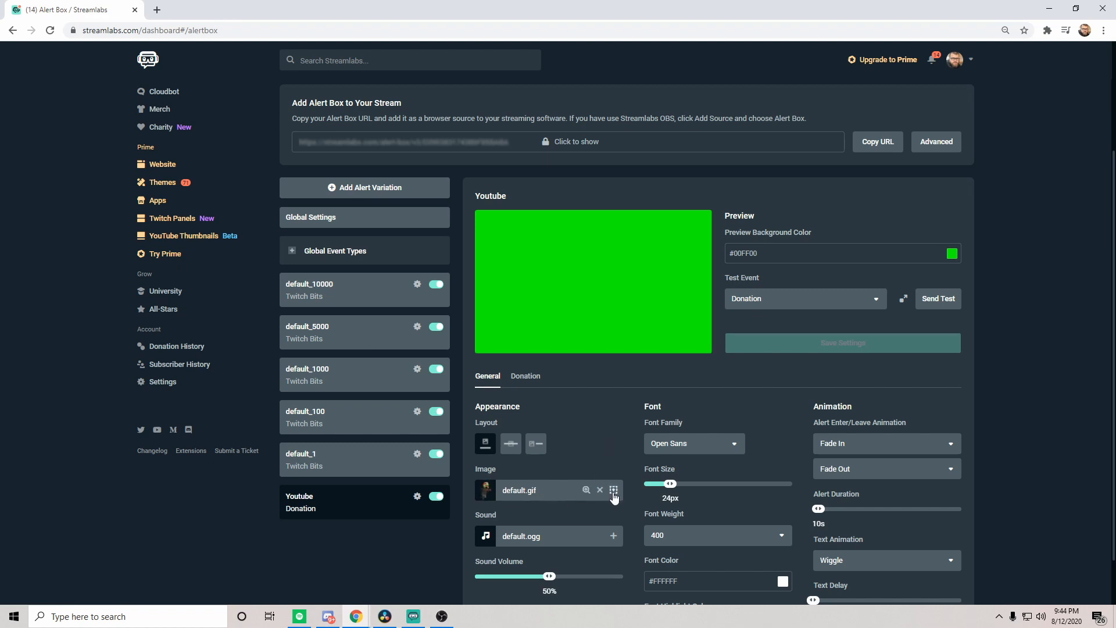
- Pick giphy (4).gif as the alert image and oh_my-1.mp3 as the alert sound
{"action": "scroll", "scroll_direction": "down", "scroll_amount": 3}
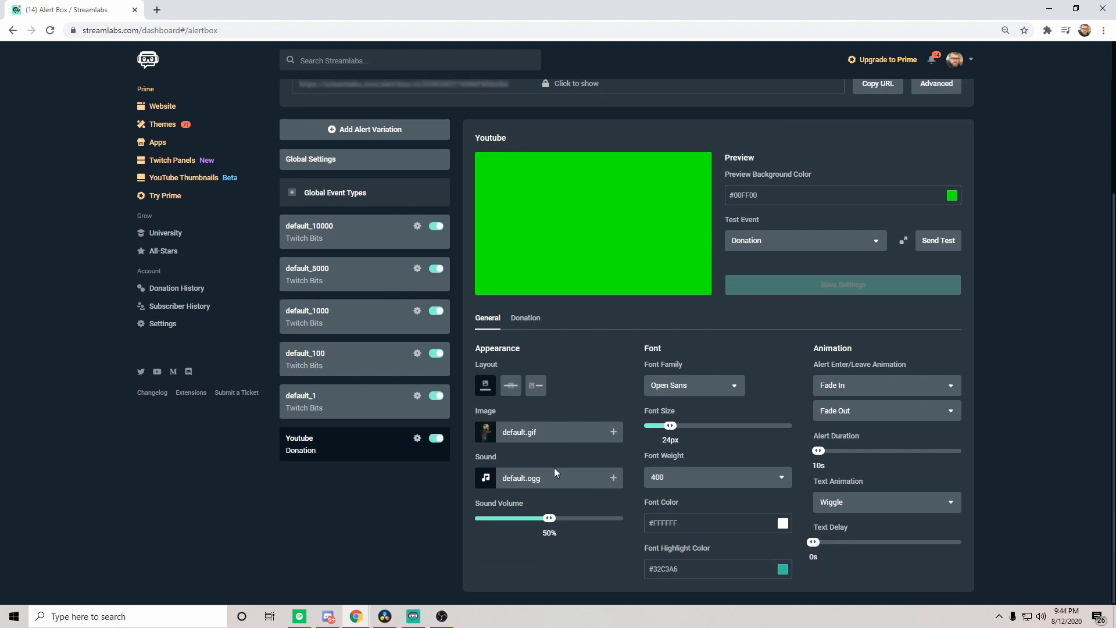
{"action": "left_click", "coordinate": [610, 433]}
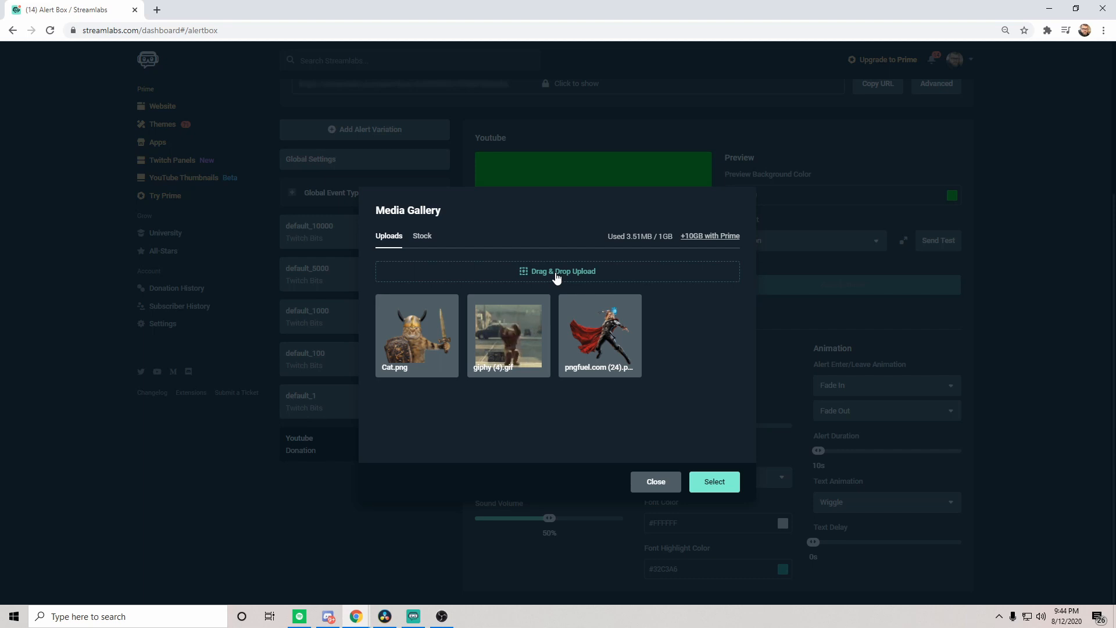
{"action": "mouse_move", "coordinate": [508, 335]}
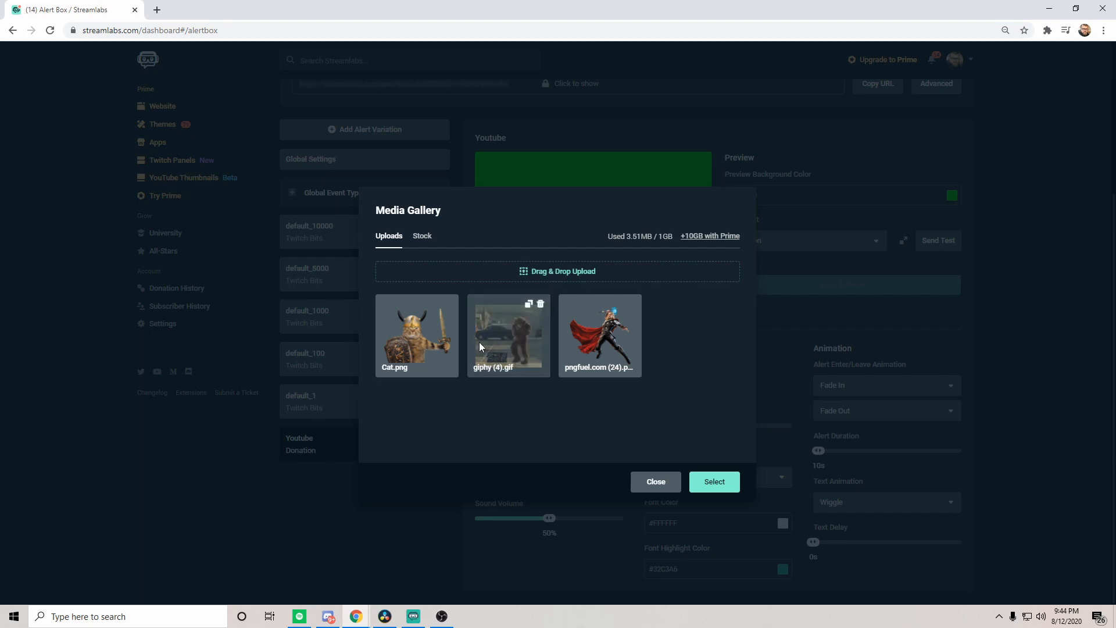
{"action": "left_click", "coordinate": [713, 481]}
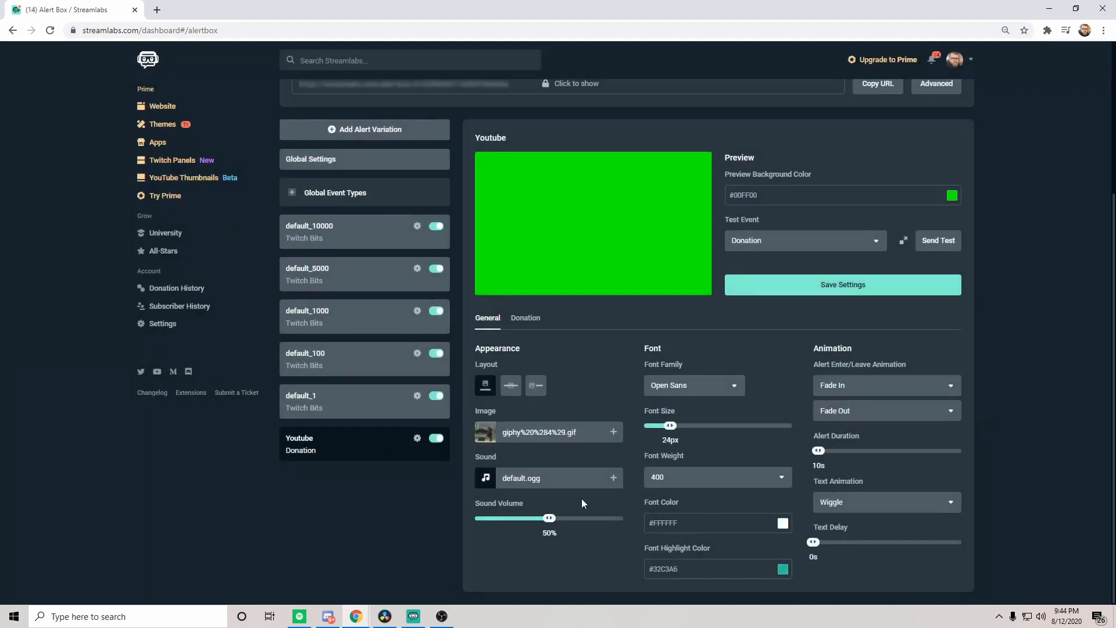
{"action": "mouse_move", "coordinate": [588, 512]}
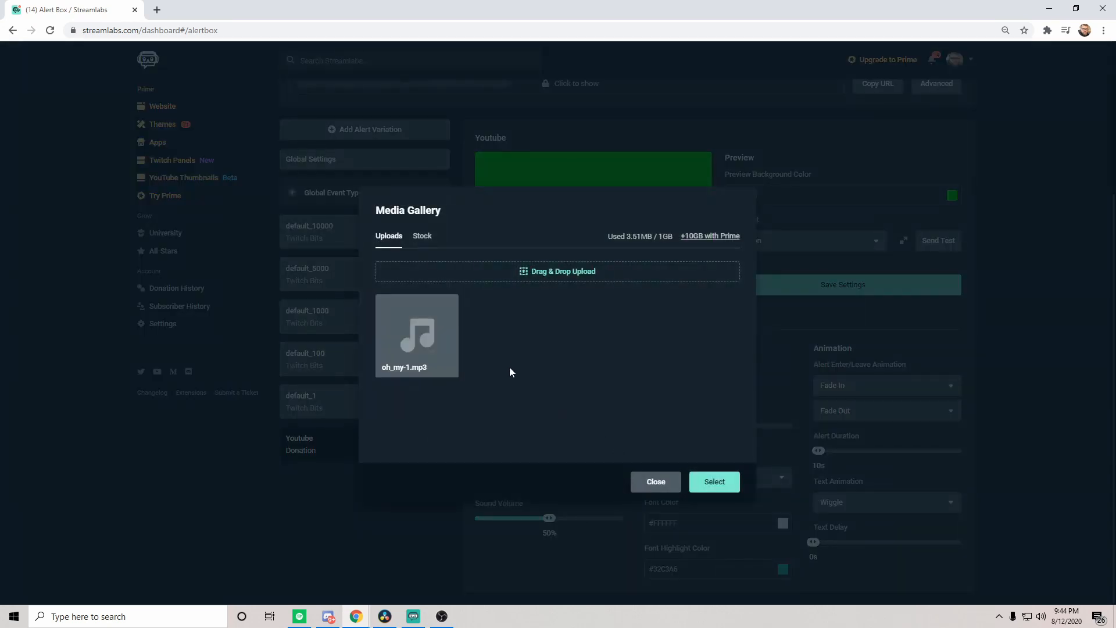
{"action": "mouse_move", "coordinate": [510, 376]}
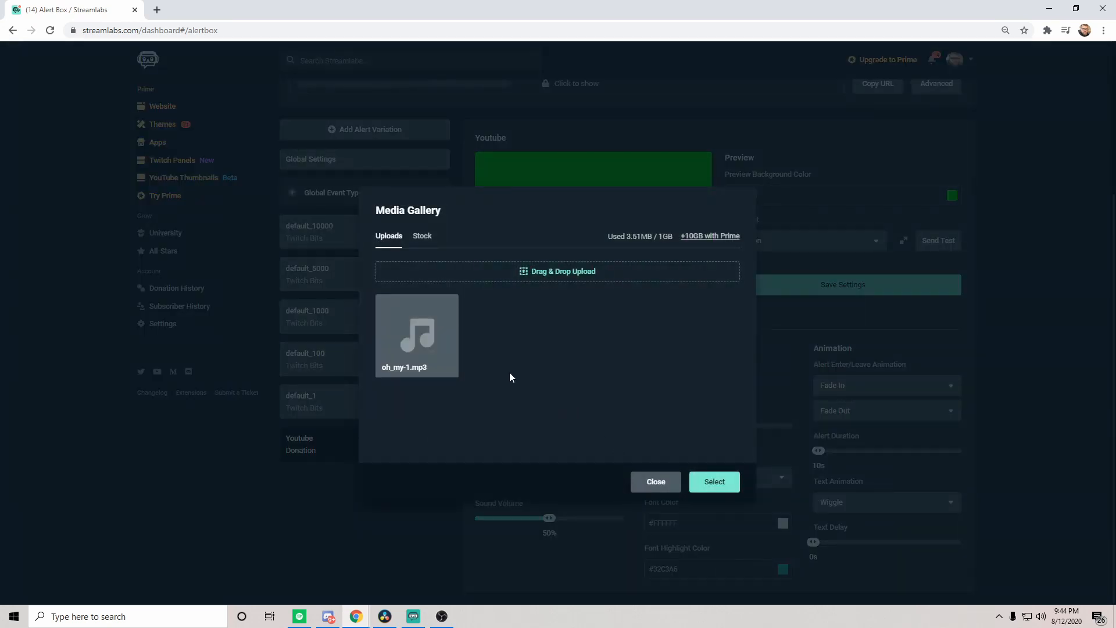
{"action": "left_click", "coordinate": [416, 334]}
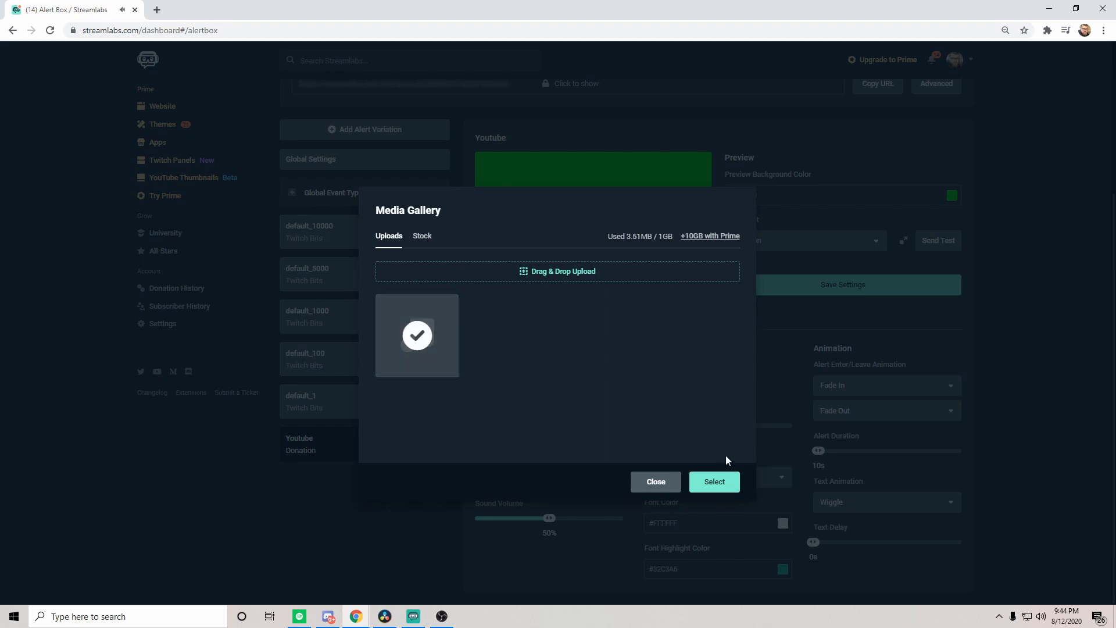
{"action": "left_click", "coordinate": [712, 481]}
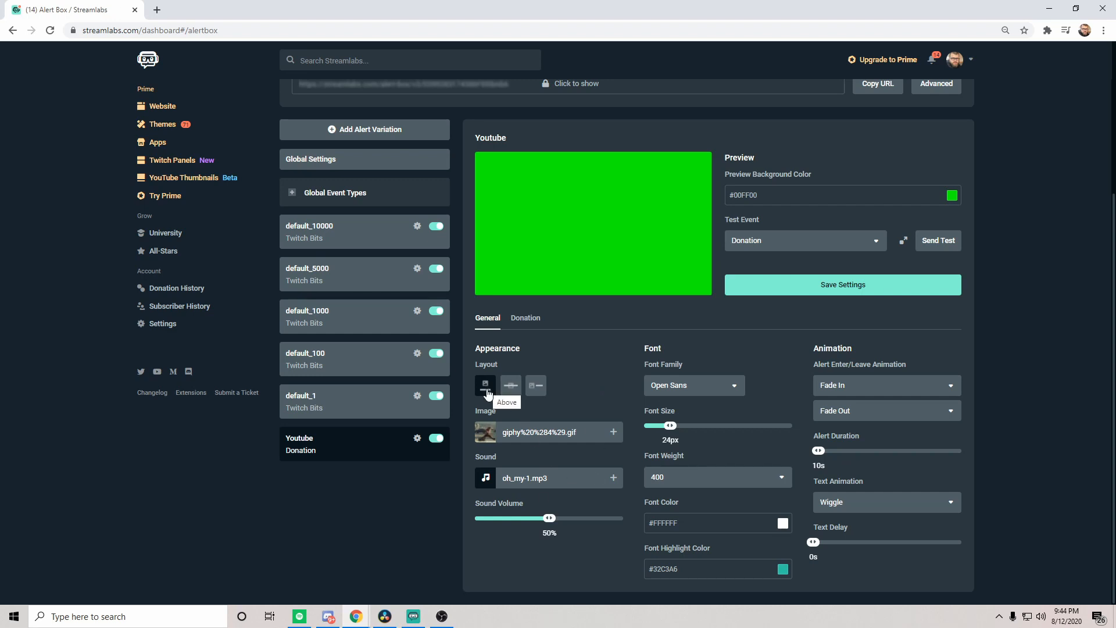
{"action": "mouse_move", "coordinate": [518, 390]}
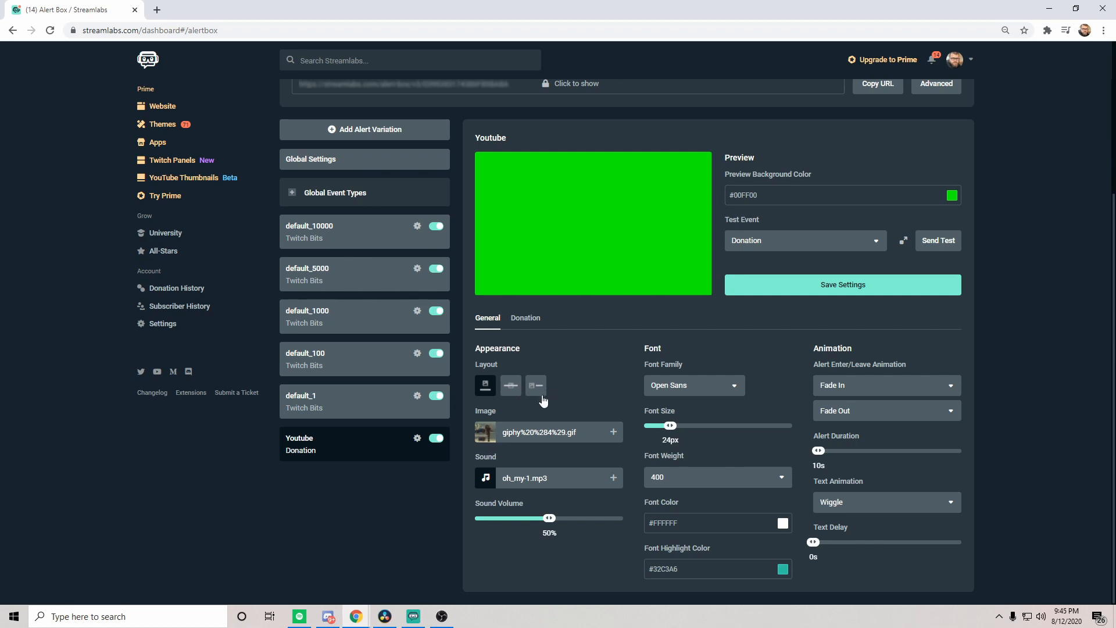
{"action": "mouse_move", "coordinate": [485, 384]}
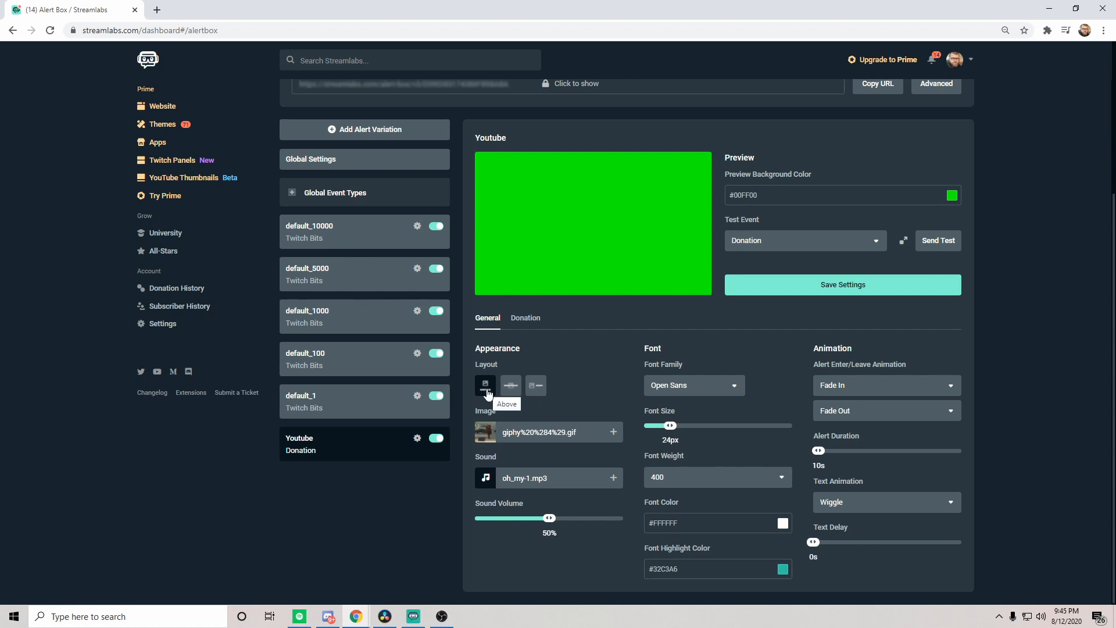
{"action": "mouse_move", "coordinate": [902, 283]}
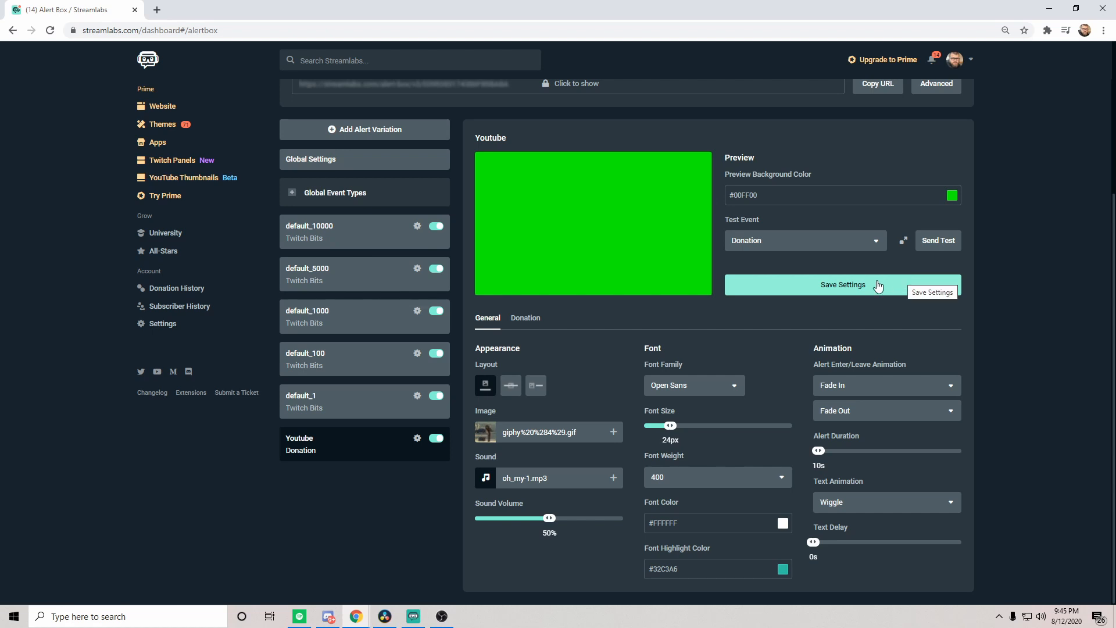
{"action": "mouse_move", "coordinate": [918, 300]}
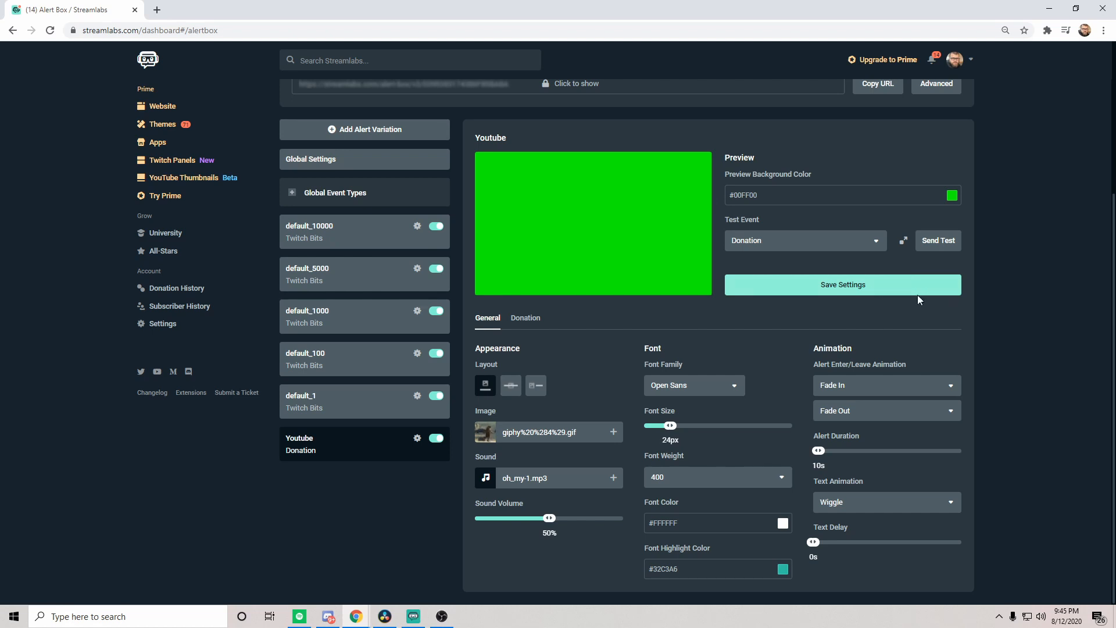
- Save Settings for the Youtube alert and send a test to preview it
{"action": "left_click", "coordinate": [842, 283]}
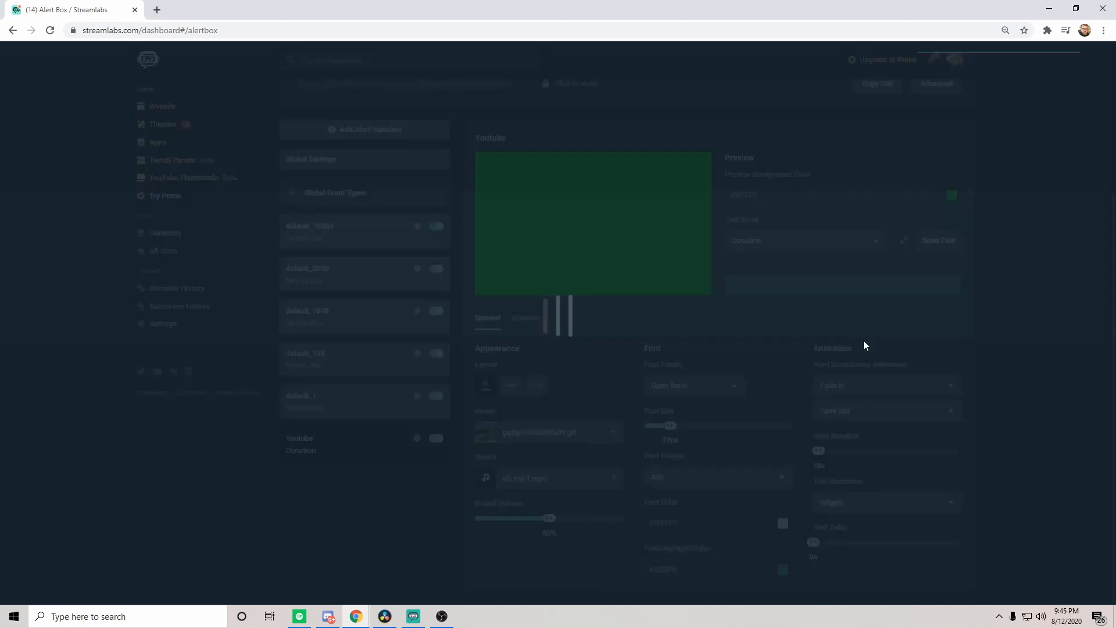
{"action": "left_click", "coordinate": [842, 284]}
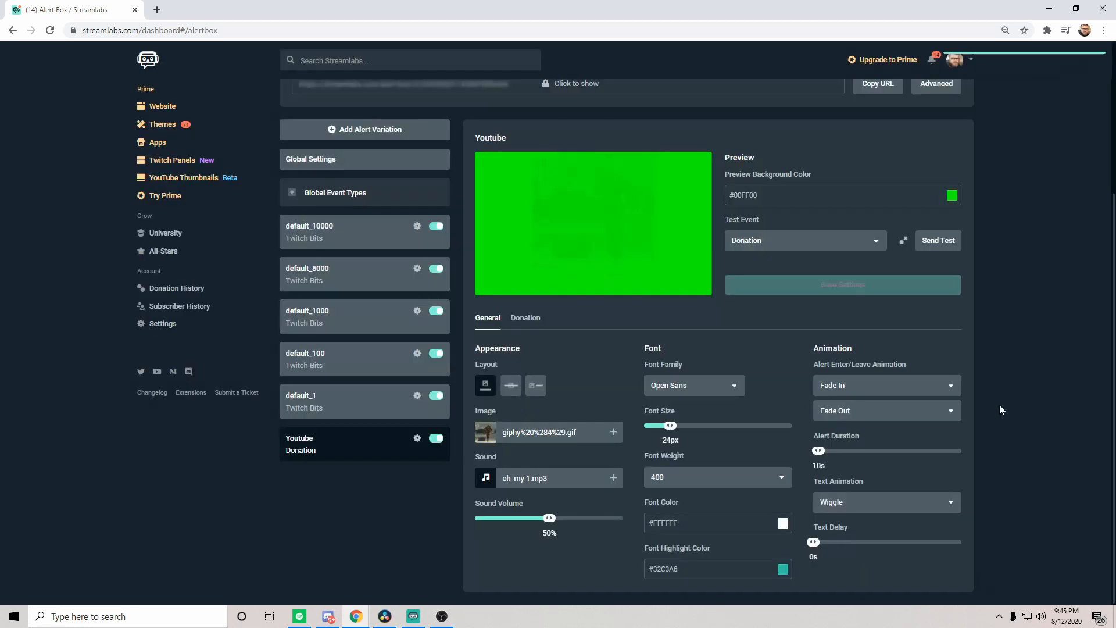
{"action": "left_click", "coordinate": [937, 239]}
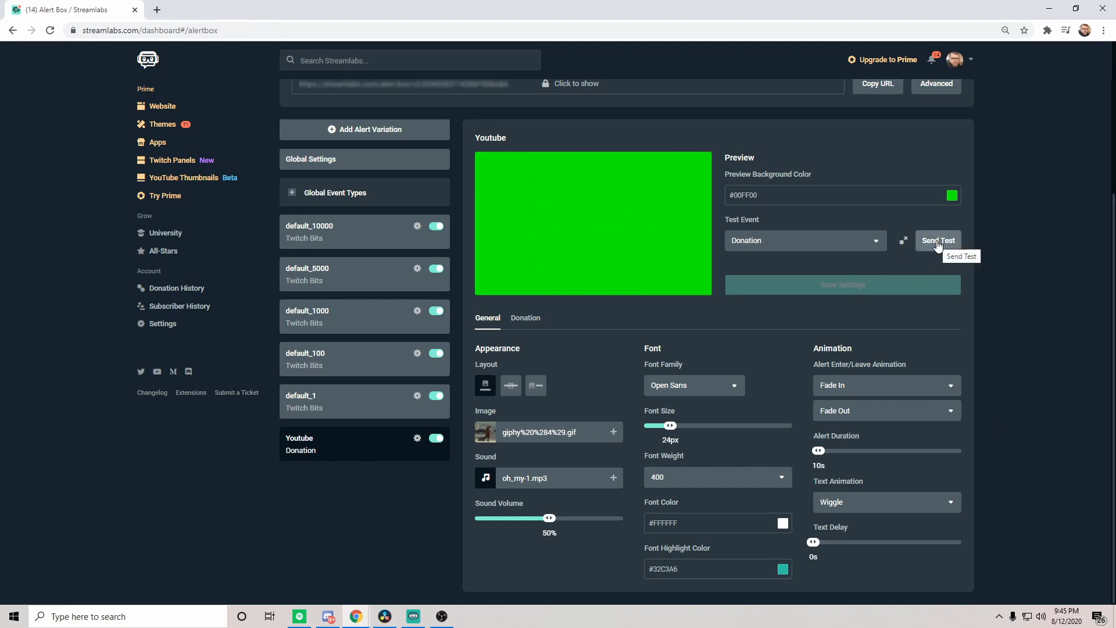
{"action": "mouse_move", "coordinate": [1060, 322]}
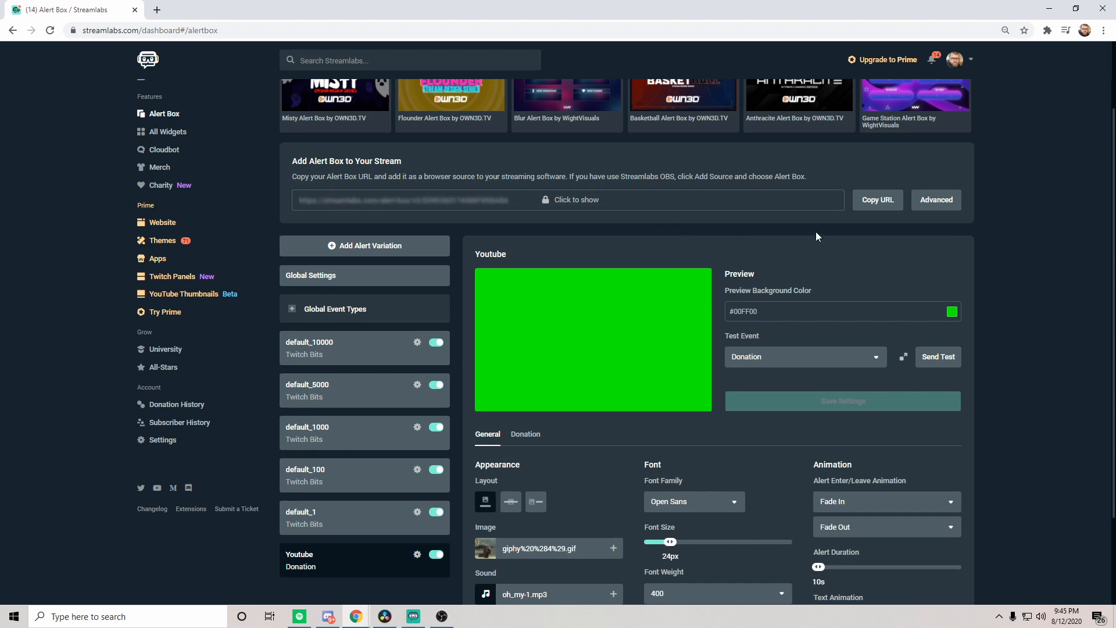
{"action": "mouse_move", "coordinate": [886, 211]}
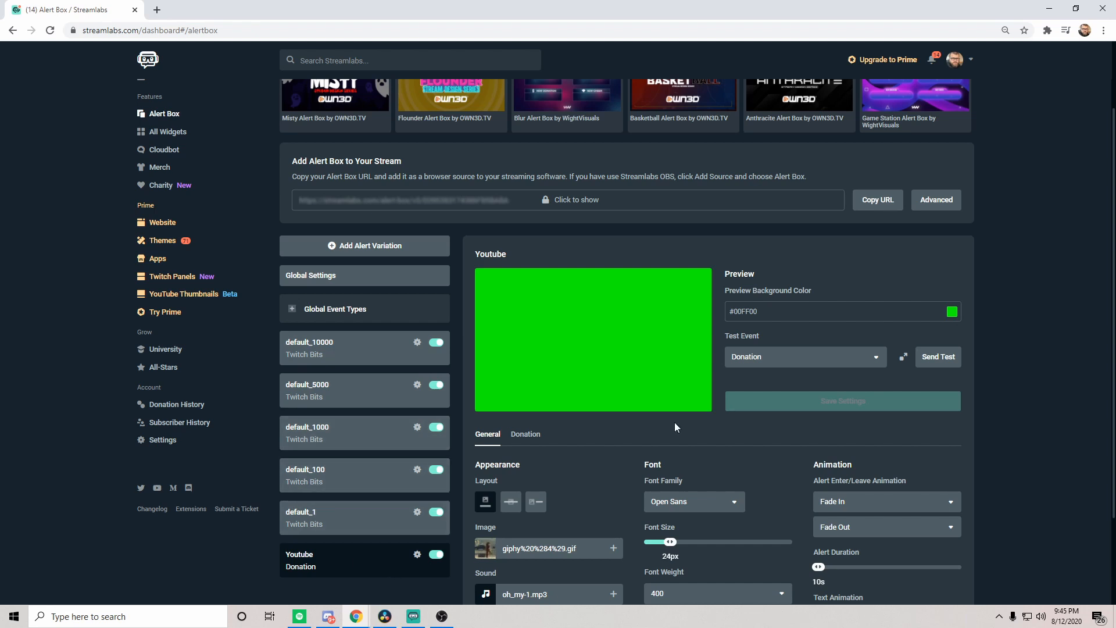
{"action": "mouse_move", "coordinate": [934, 206]}
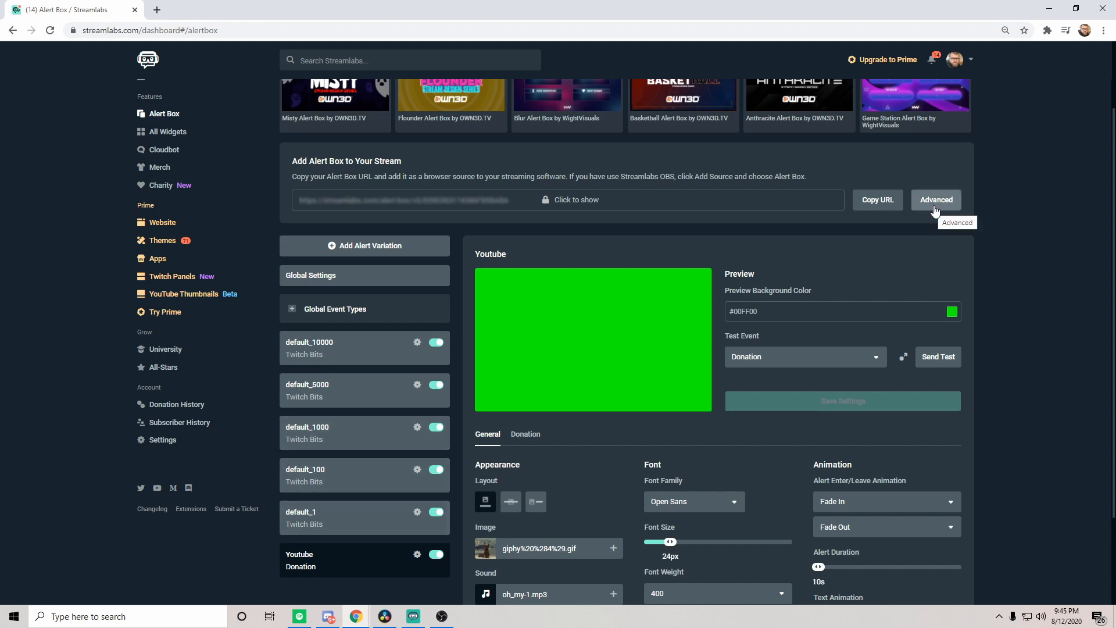
- In Advanced URL Options, leave only Donations checked among the alert types
{"action": "left_click", "coordinate": [936, 199]}
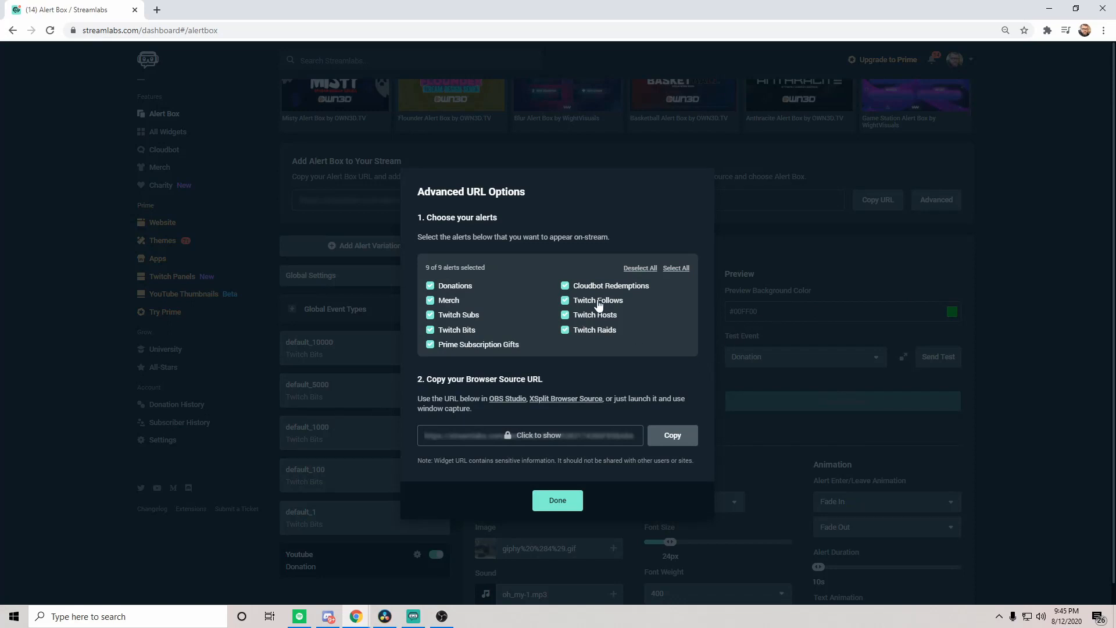
{"action": "left_click", "coordinate": [638, 268]}
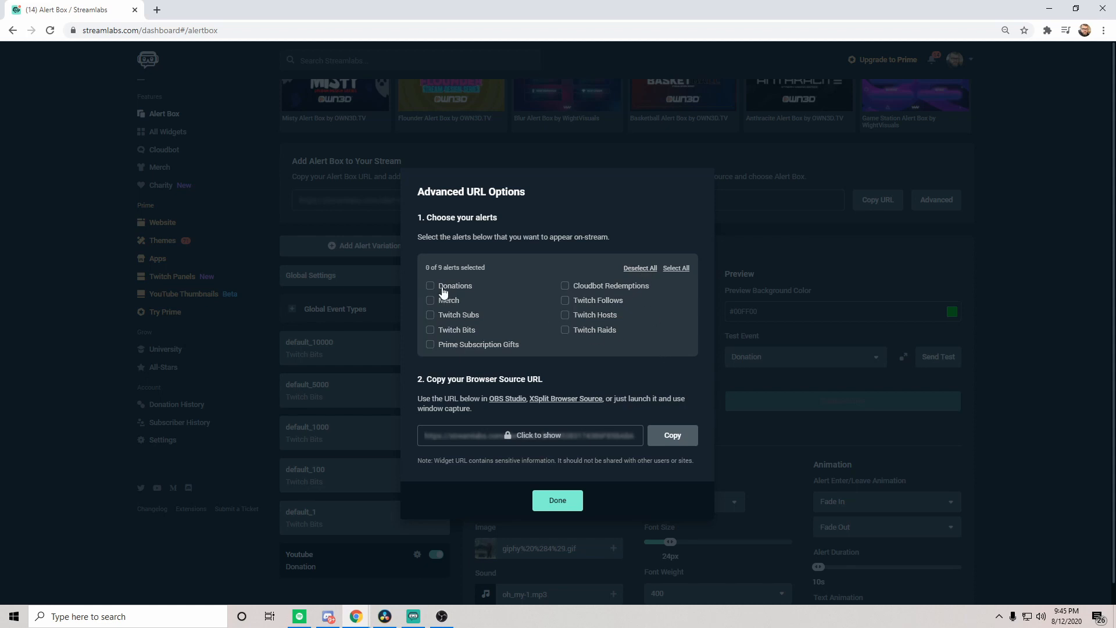
{"action": "left_click", "coordinate": [430, 286]}
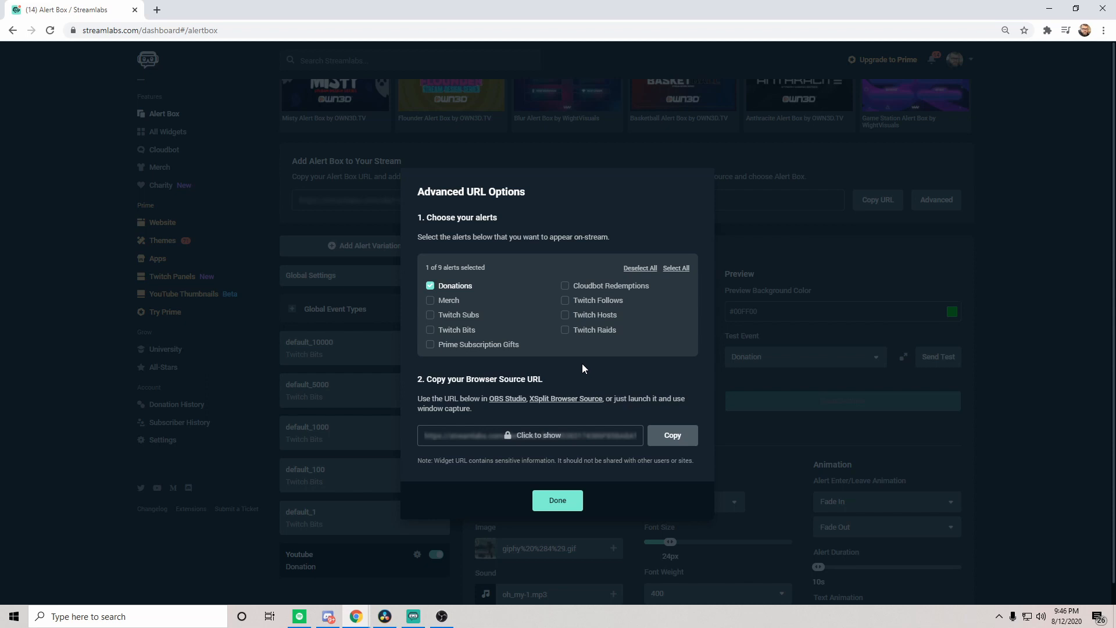
{"action": "mouse_move", "coordinate": [598, 359]}
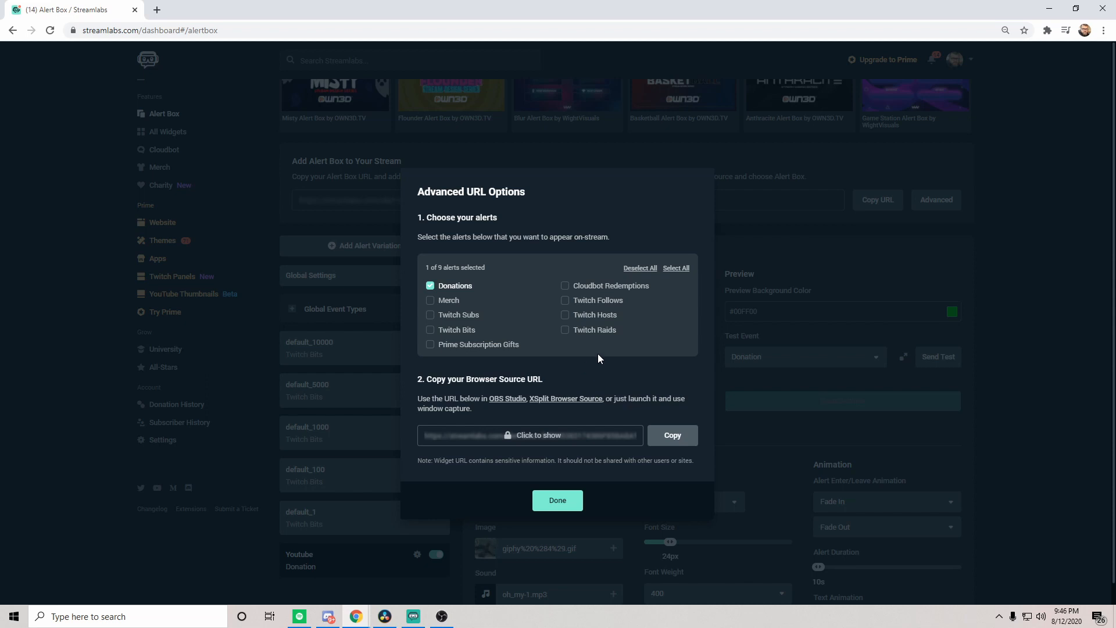
{"action": "left_click", "coordinate": [676, 267]}
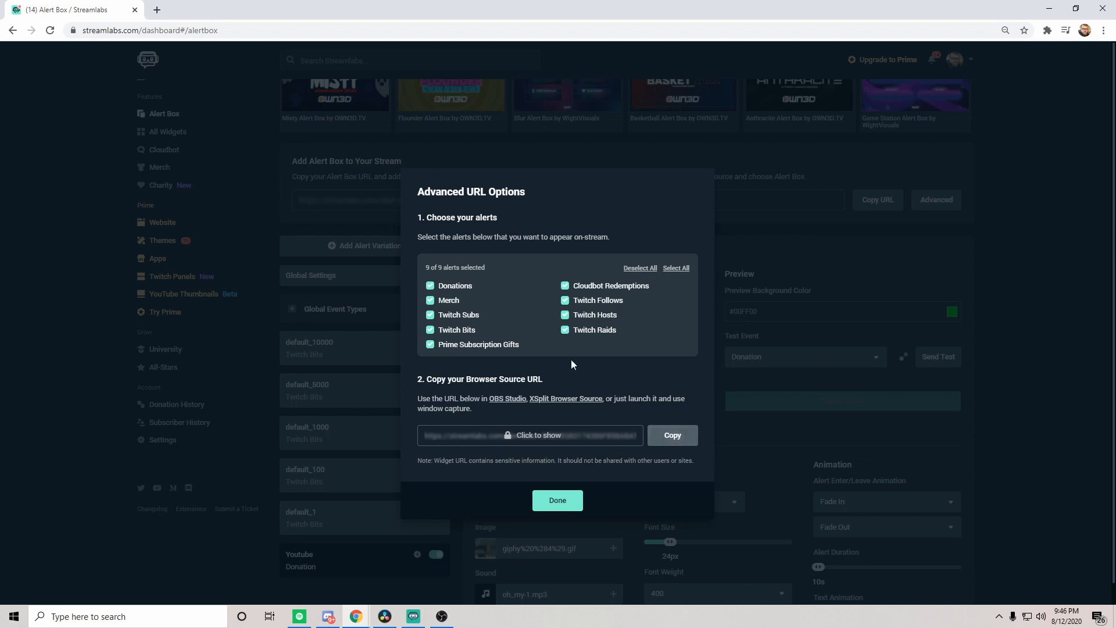
{"action": "left_click", "coordinate": [639, 269]}
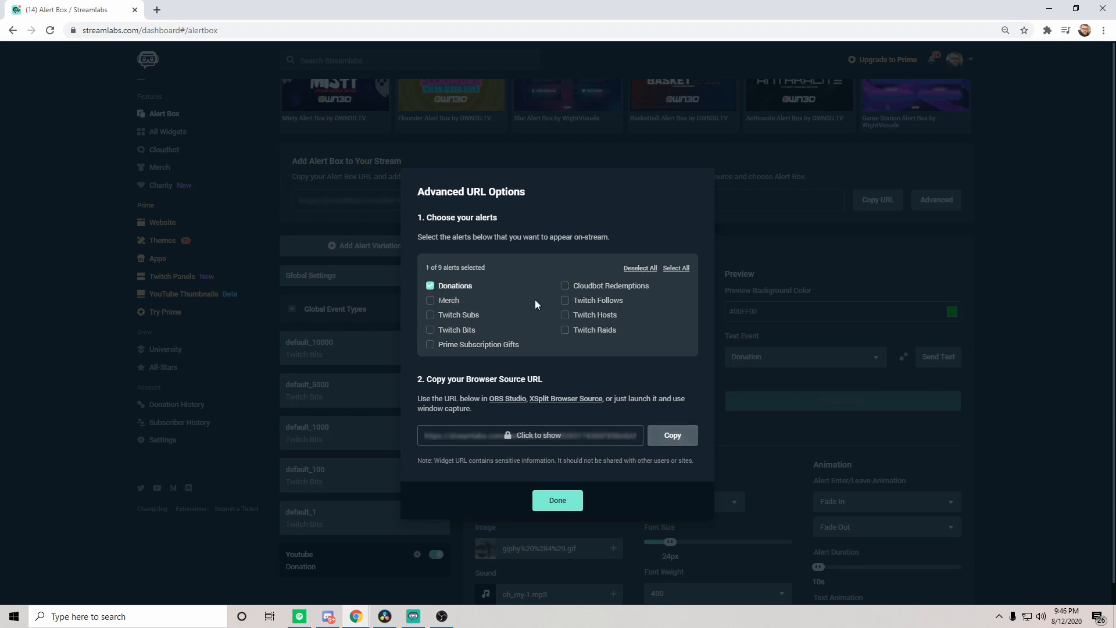
{"action": "mouse_move", "coordinate": [621, 449]}
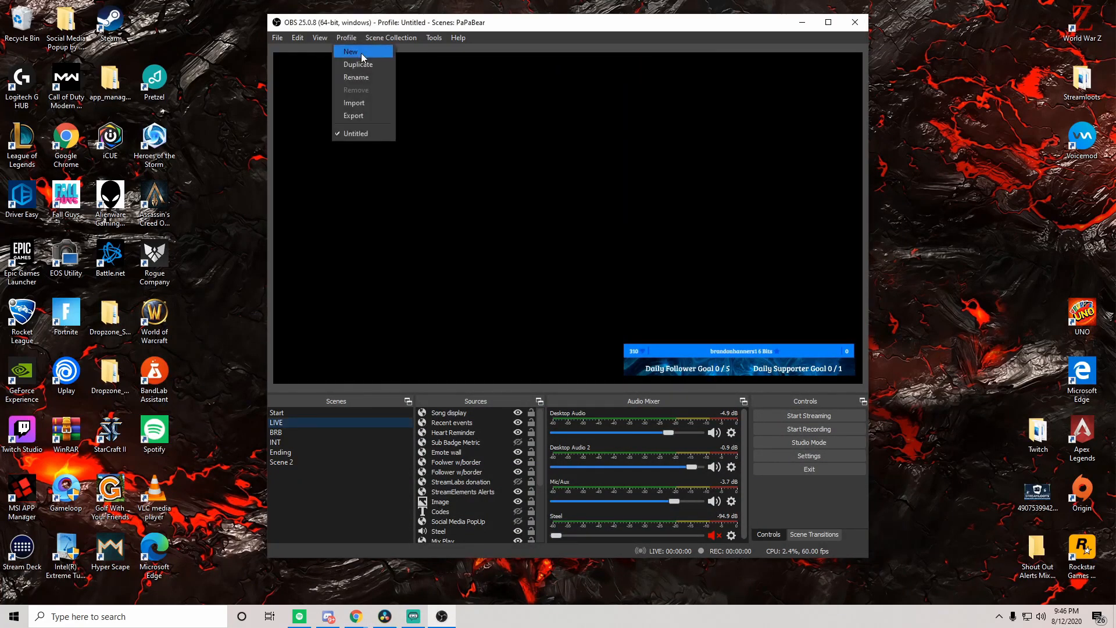
- Switch to the Test scene collection and remove the Alert source from the Live scene
{"action": "left_click", "coordinate": [390, 37]}
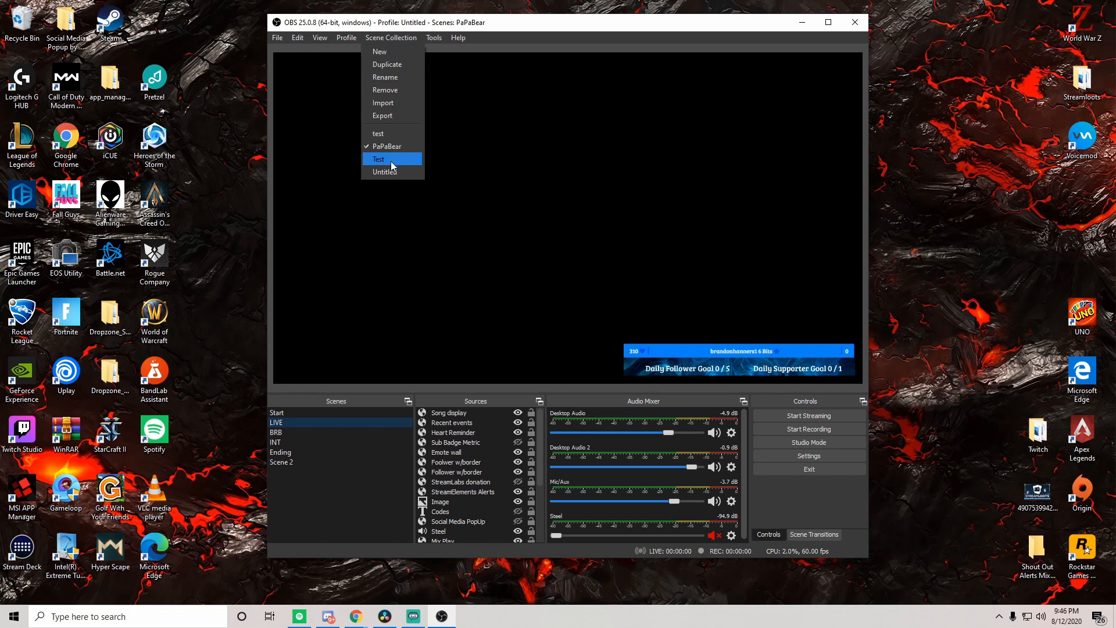
{"action": "left_click", "coordinate": [378, 159]}
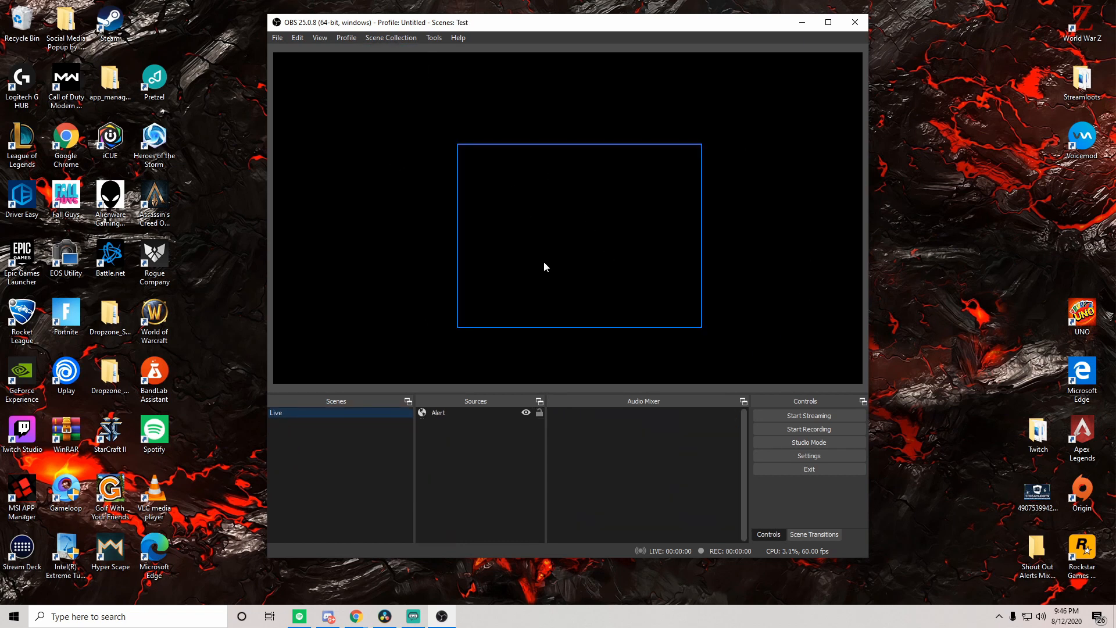
{"action": "left_click", "coordinate": [461, 418]}
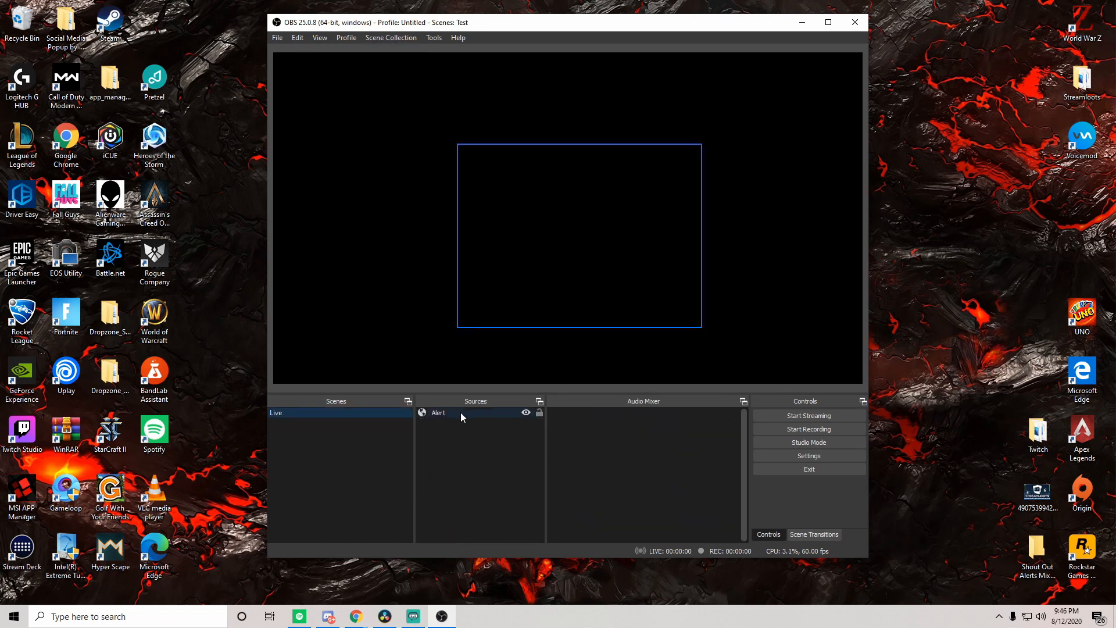
{"action": "right_click", "coordinate": [438, 413]}
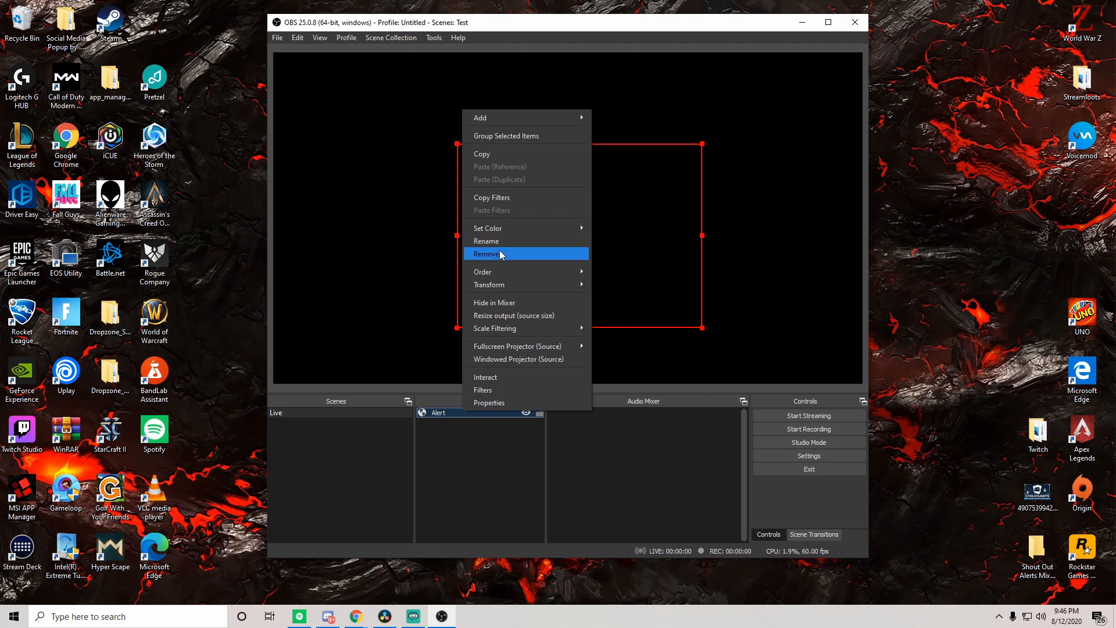
{"action": "left_click", "coordinate": [486, 255]}
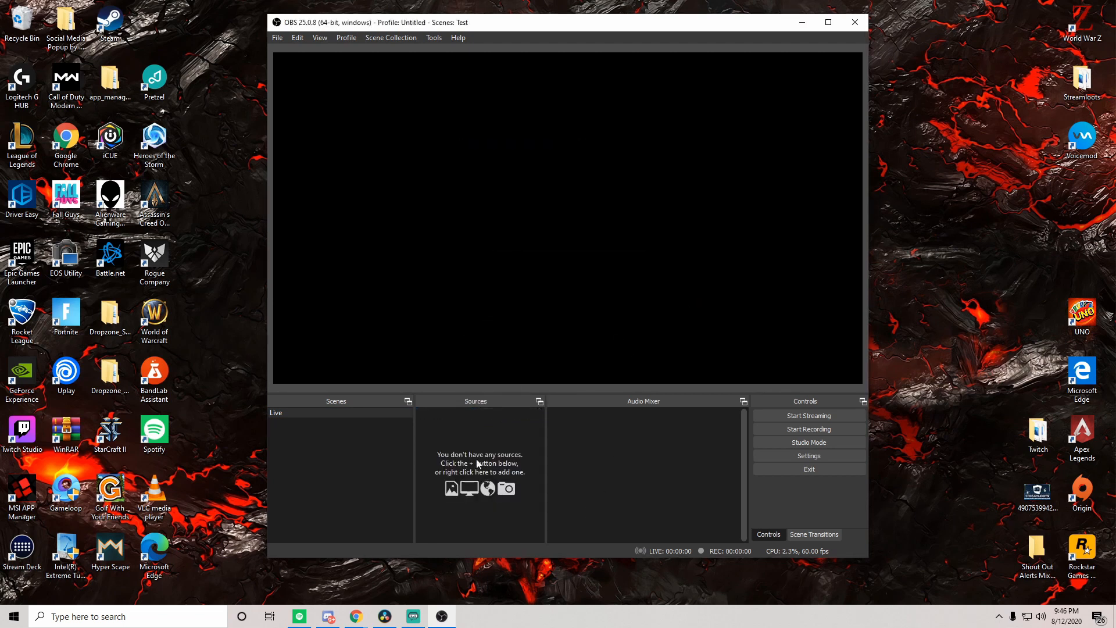
- Add a Browser source to the Live scene and name it Alert
{"action": "left_click", "coordinate": [285, 413]}
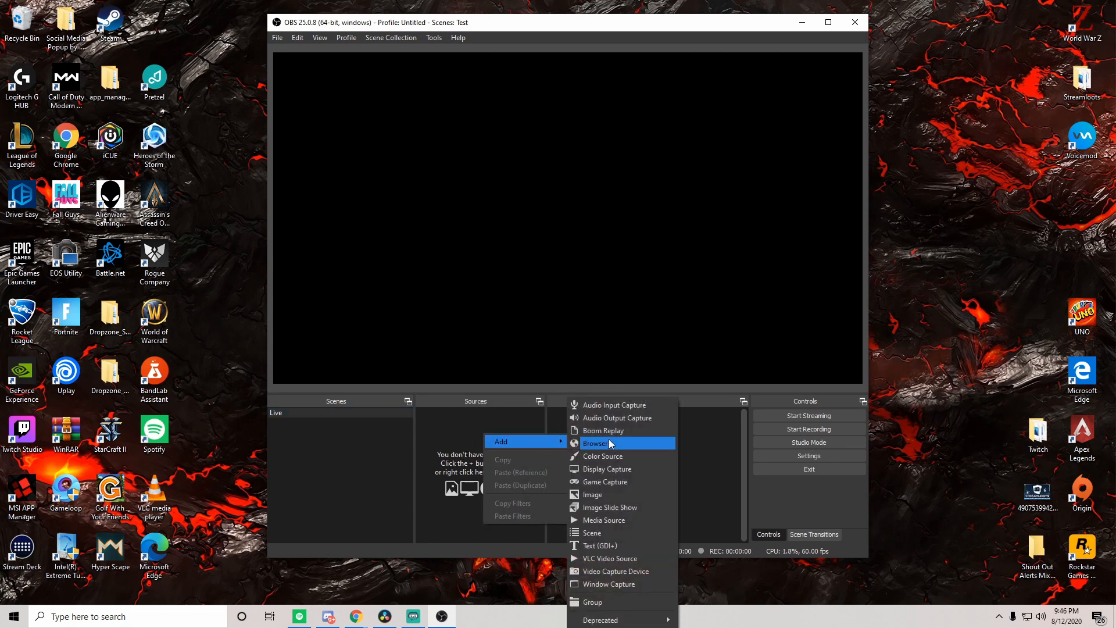
{"action": "left_click", "coordinate": [595, 443]}
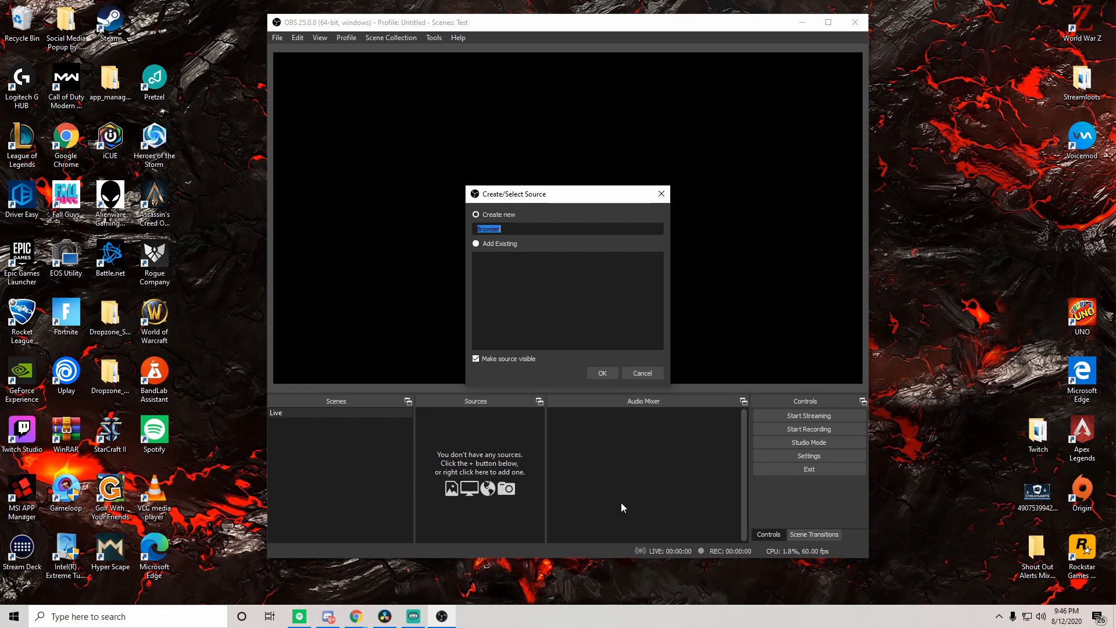
{"action": "mouse_move", "coordinate": [525, 269]}
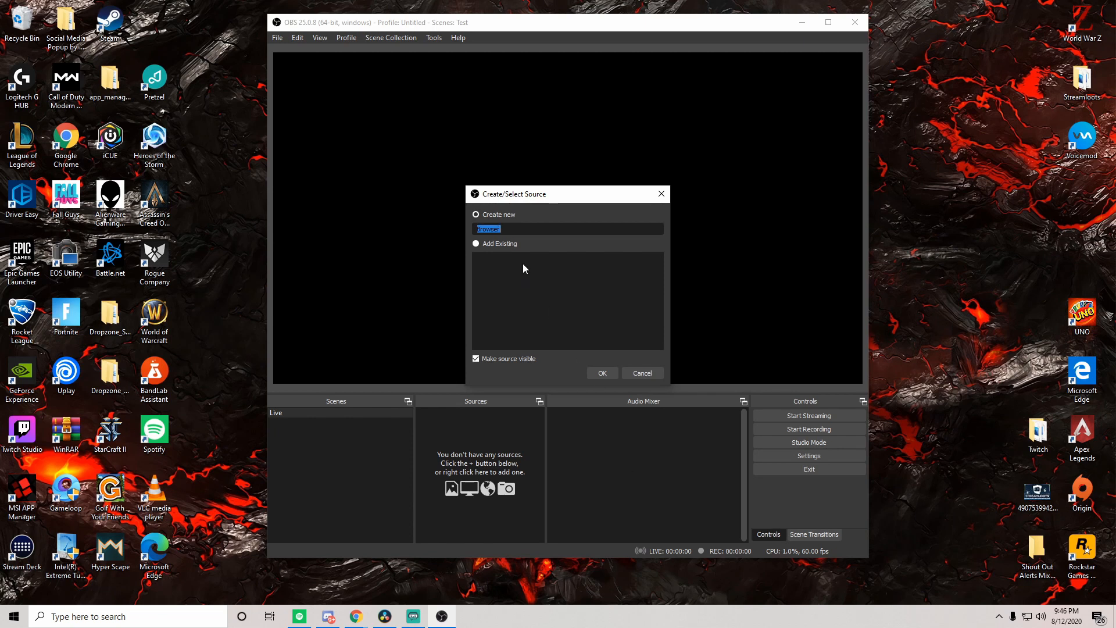
{"action": "type", "text": "Alert"}
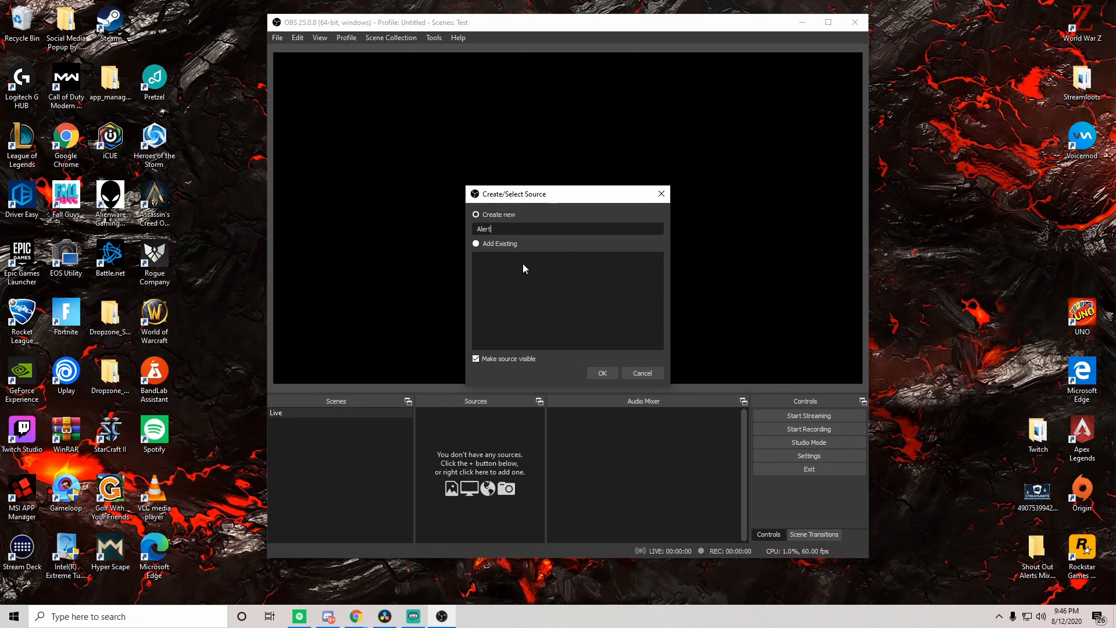
{"action": "left_click", "coordinate": [601, 373]}
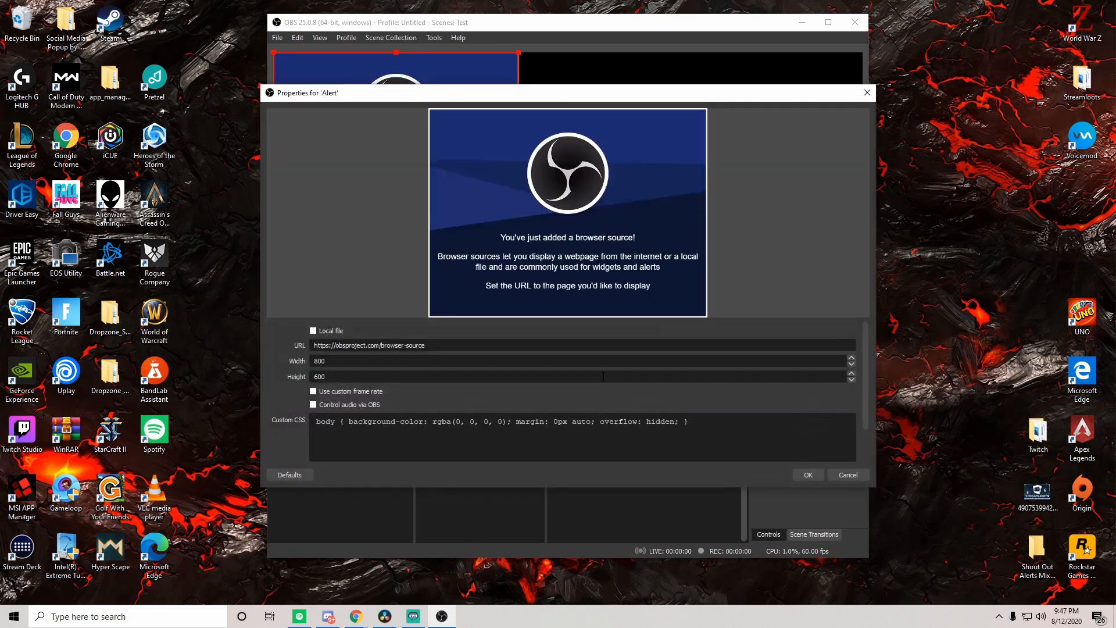
{"action": "triple_click", "coordinate": [368, 345]}
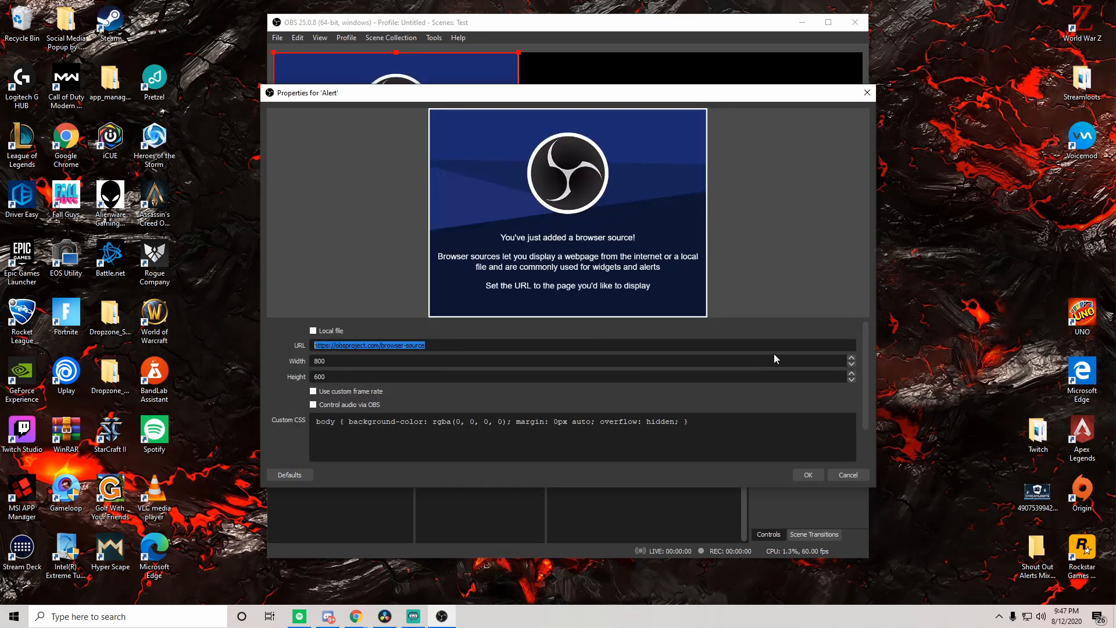
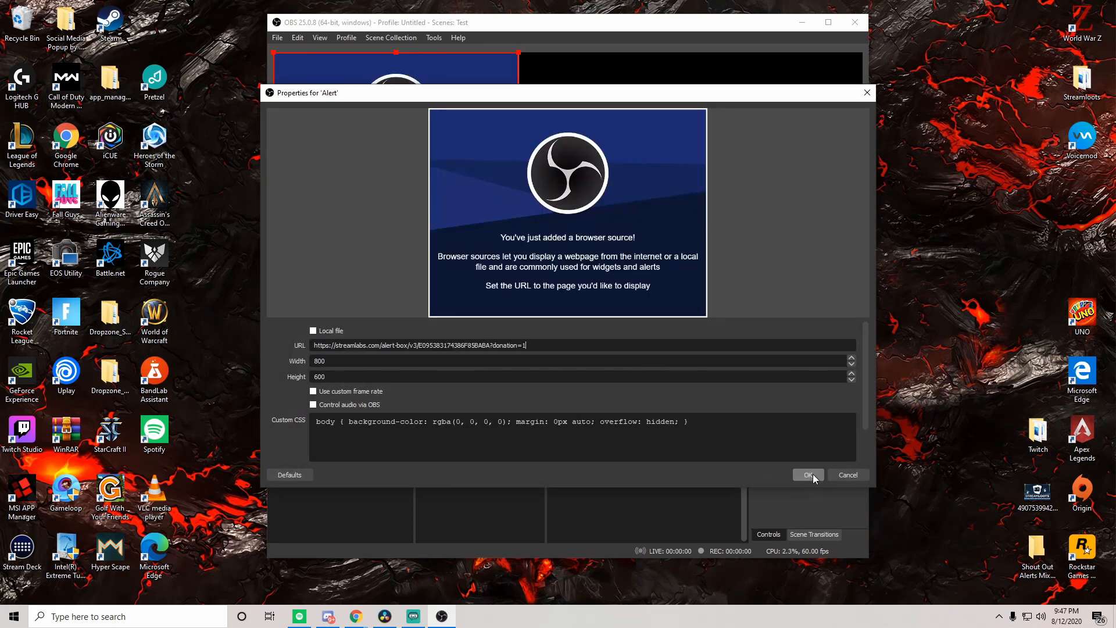
{"action": "left_click", "coordinate": [807, 474]}
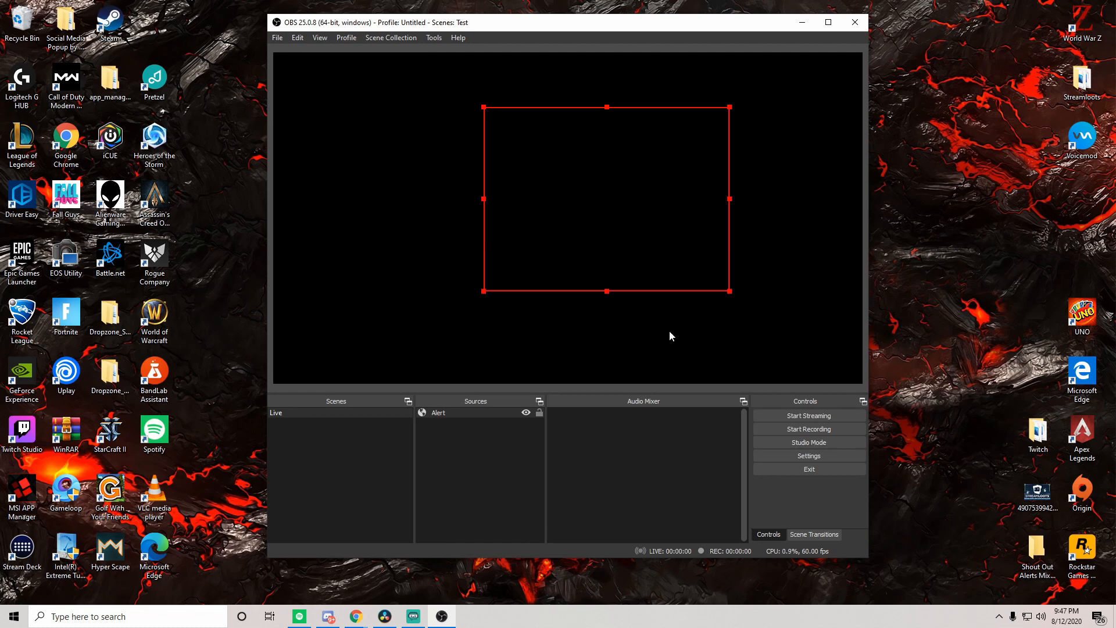
{"action": "mouse_move", "coordinate": [645, 493]}
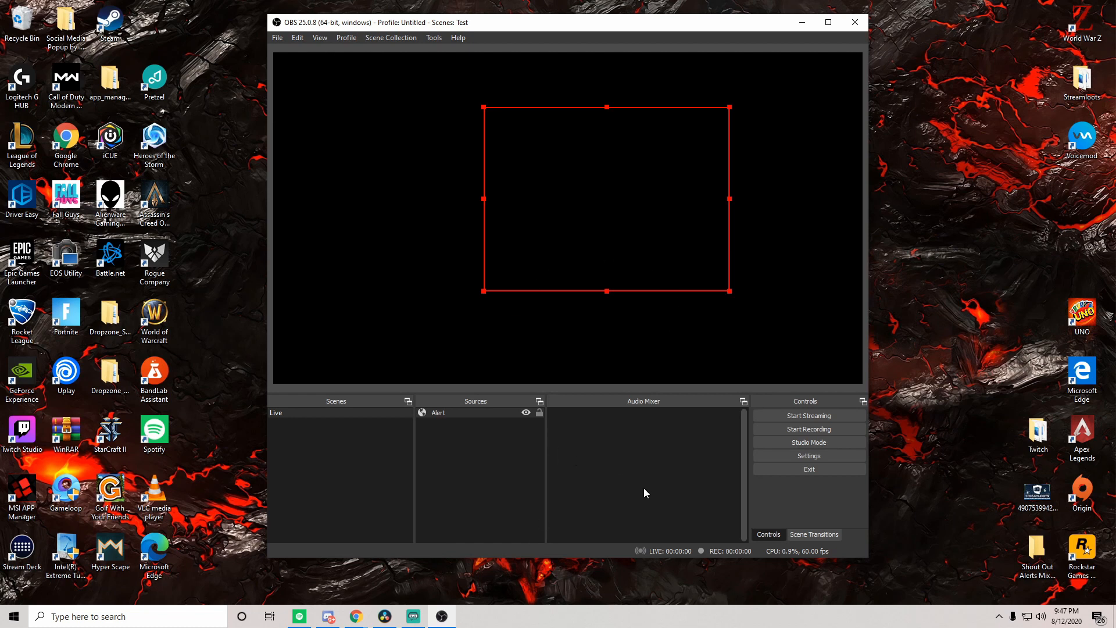